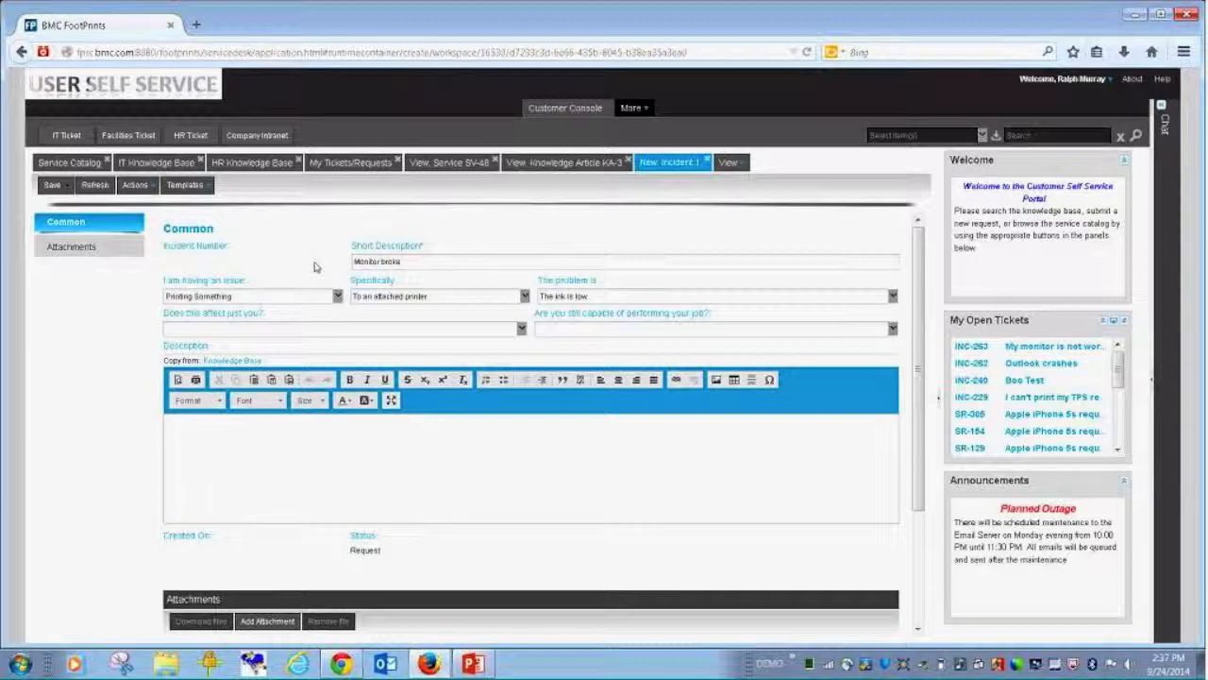
- Start a new HR case and a new incident, then set the first incident's issue to 'Browsing the Web'
click(189, 134)
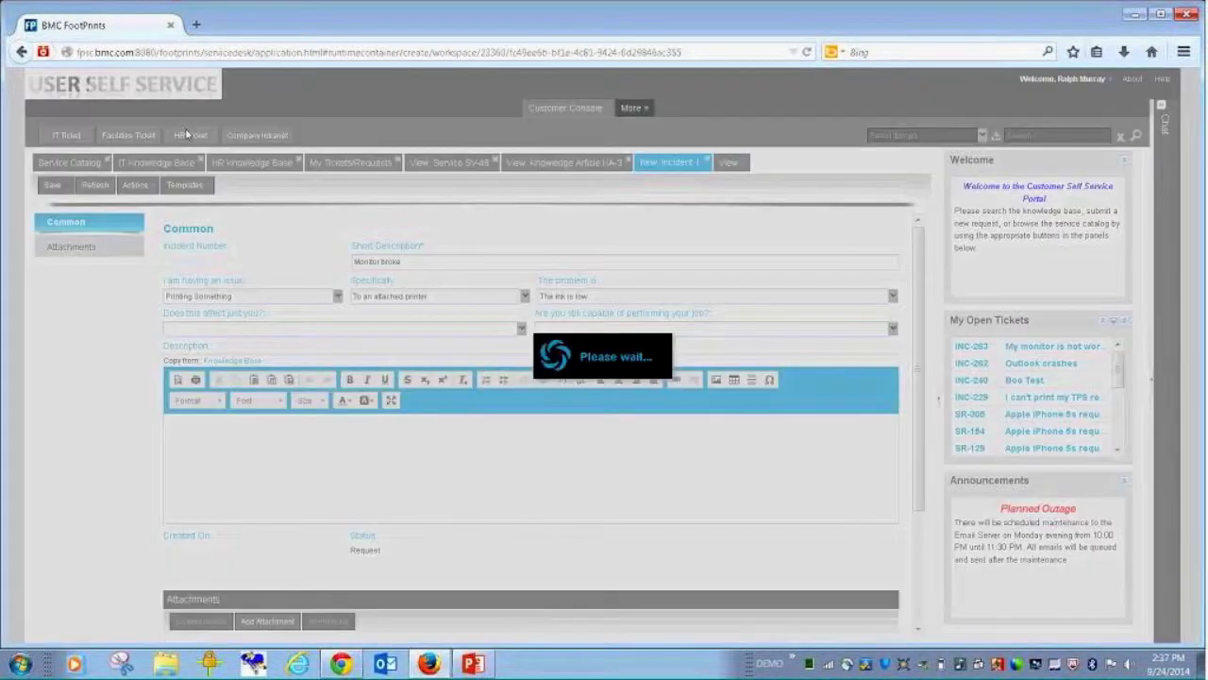
click(189, 136)
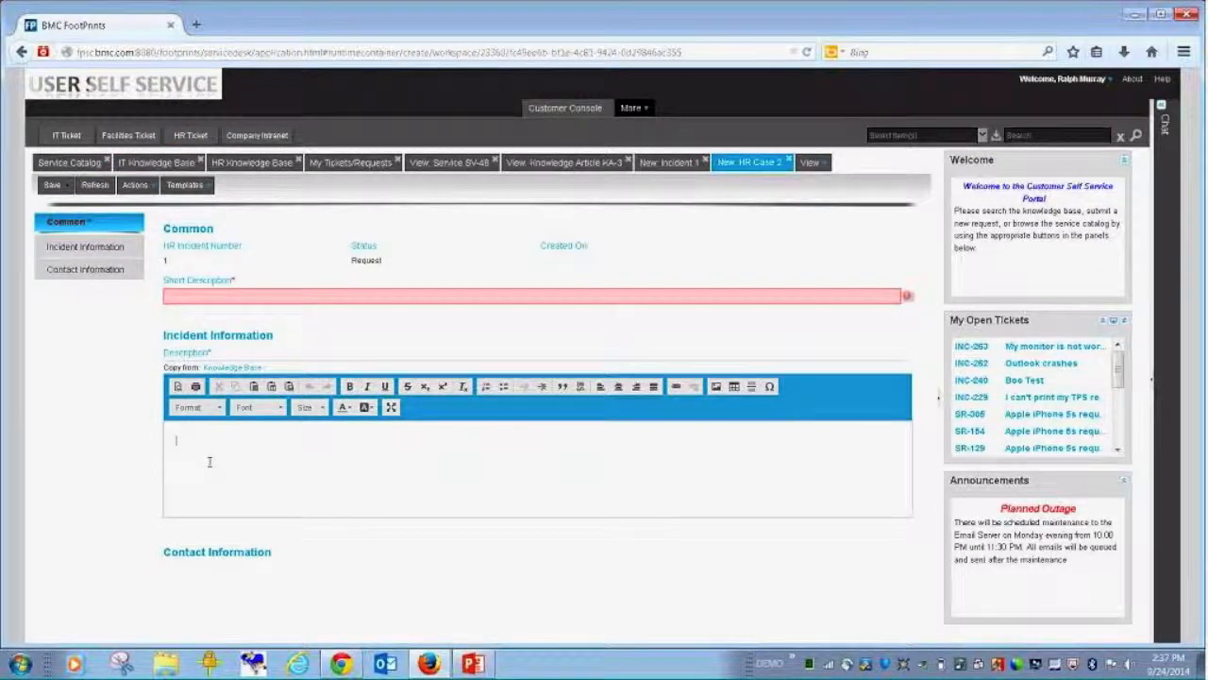
click(66, 136)
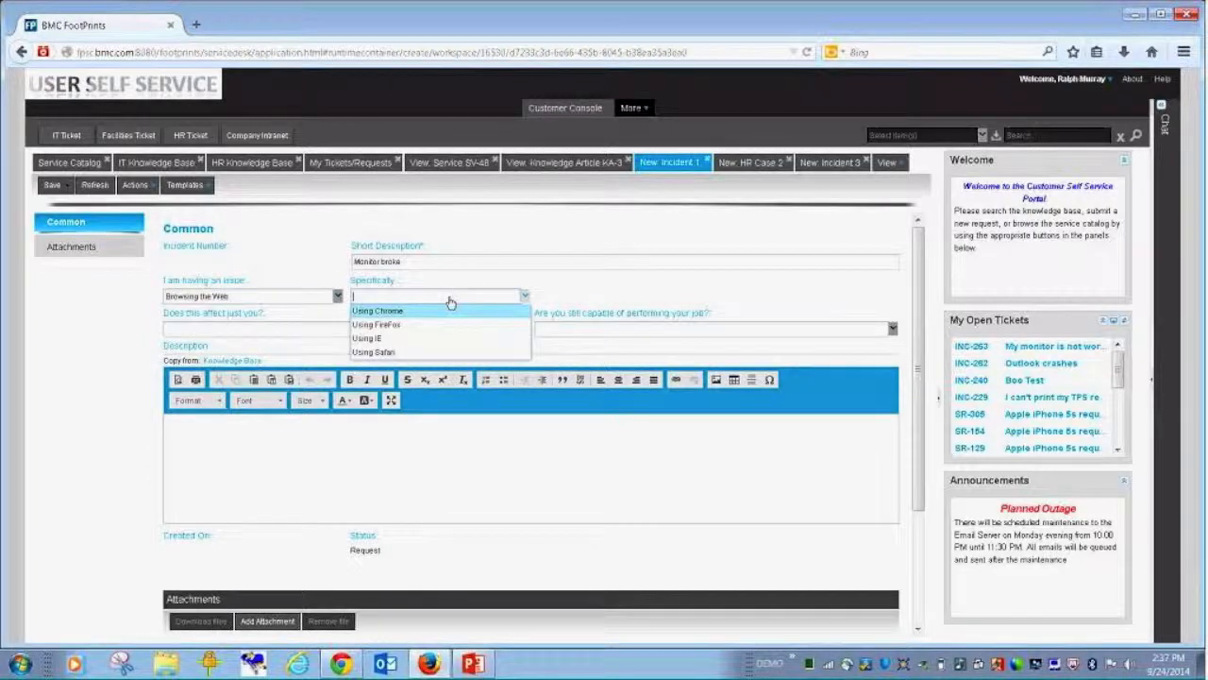
- Classify the issue as 'With my Machine', the monitor, and describe it as 'it's broken'
click(376, 325)
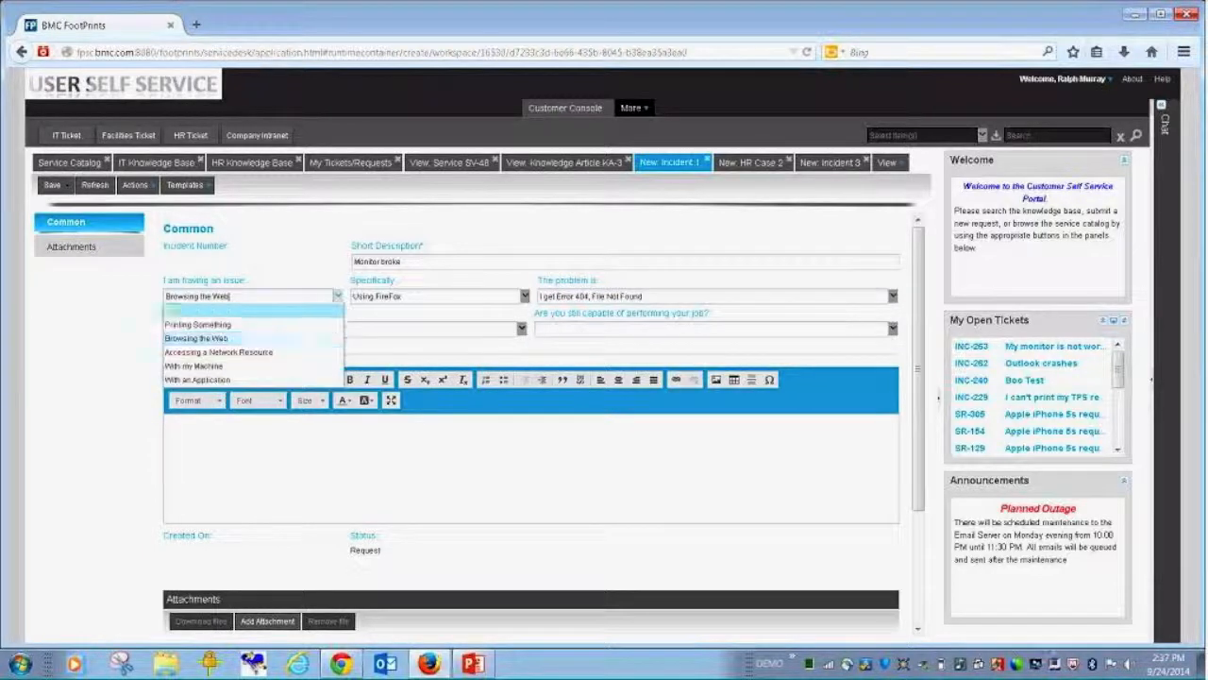
click(193, 366)
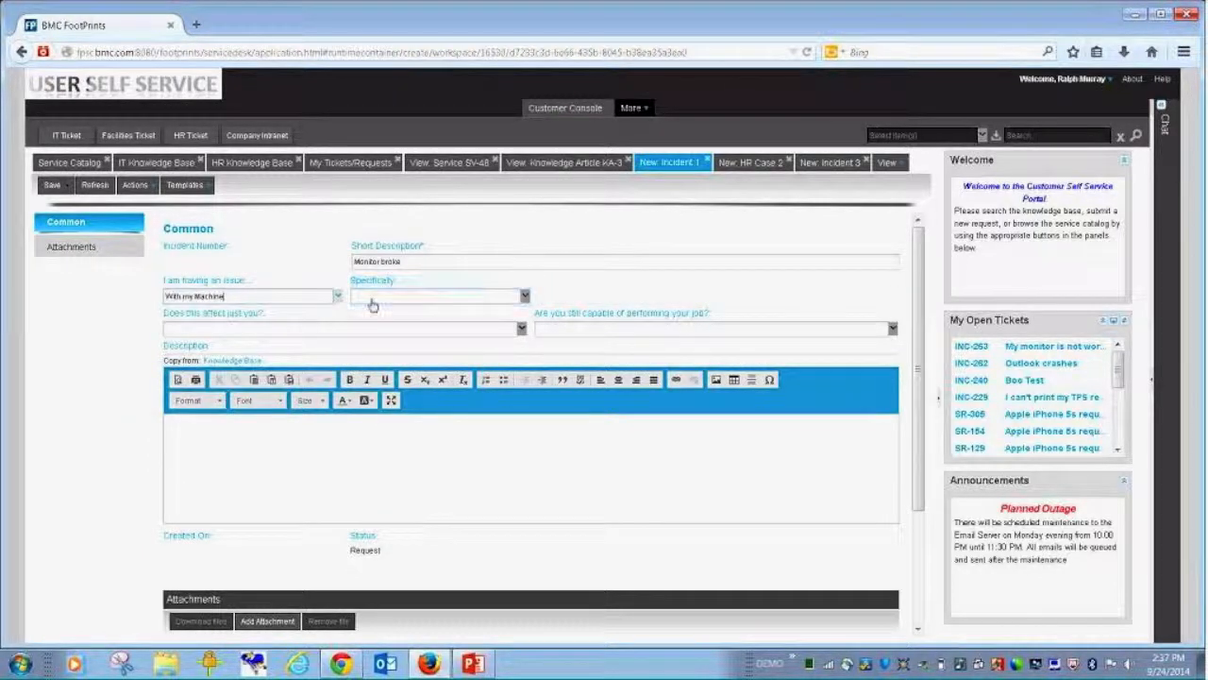
click(438, 294)
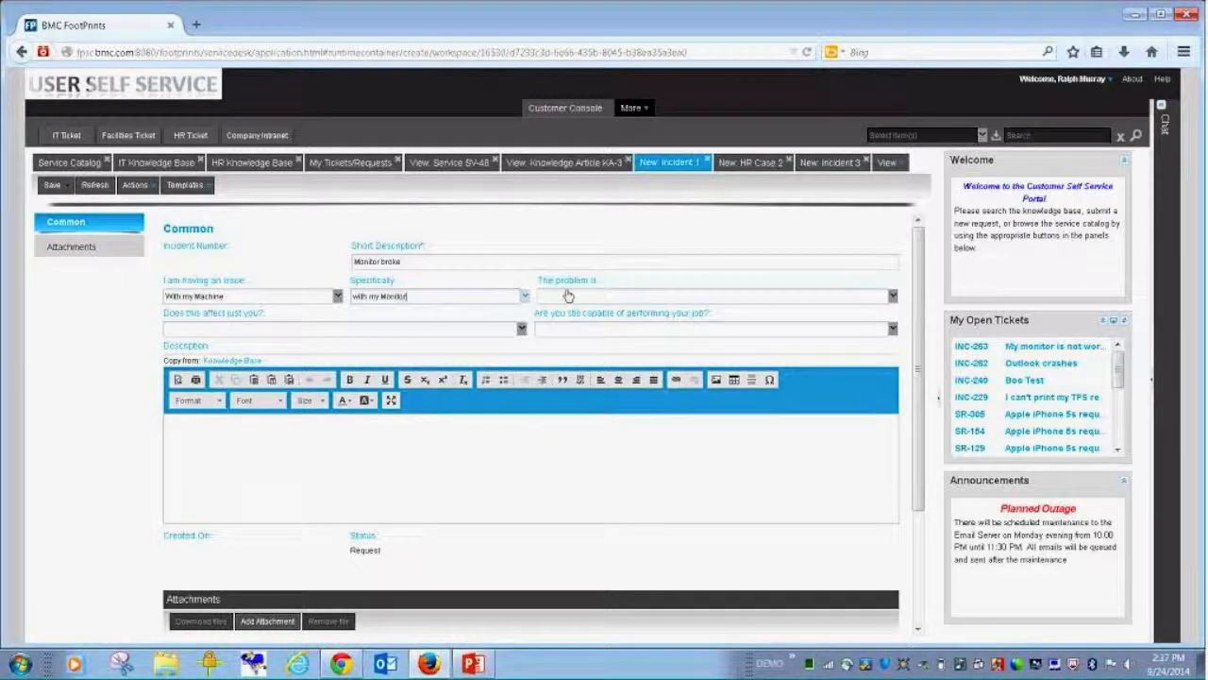
text(it's broken)
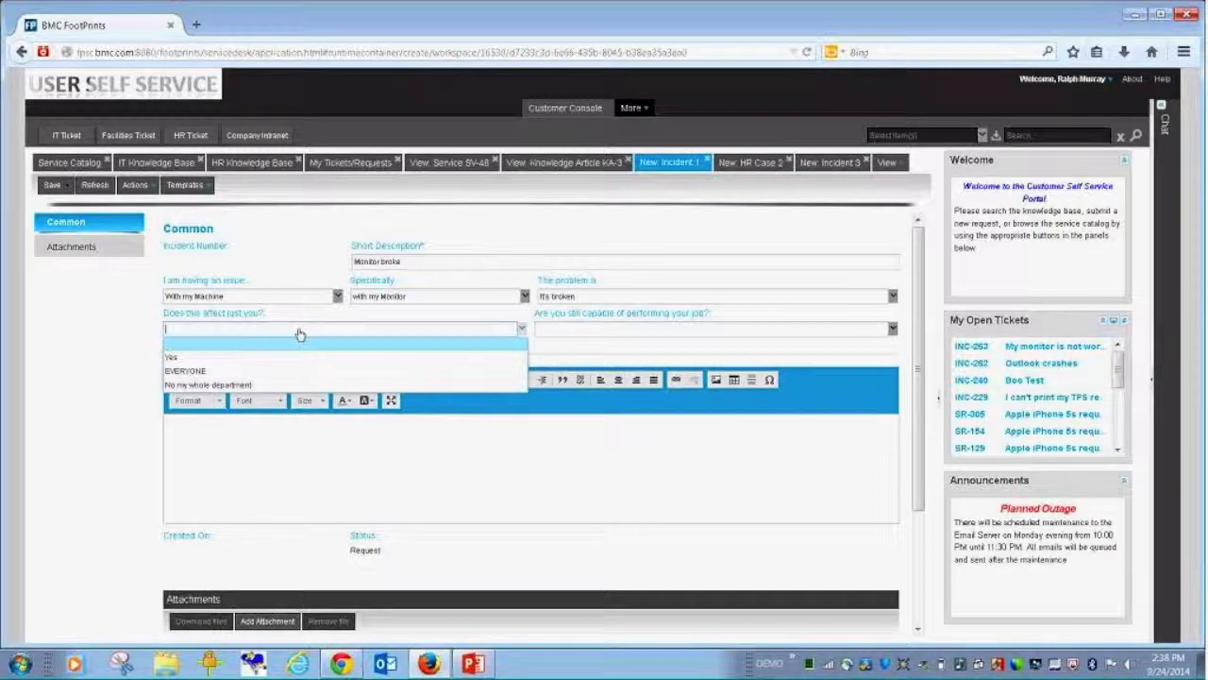
- Mark the problem as affecting EVERYONE and answer that the user cannot do their job
click(170, 357)
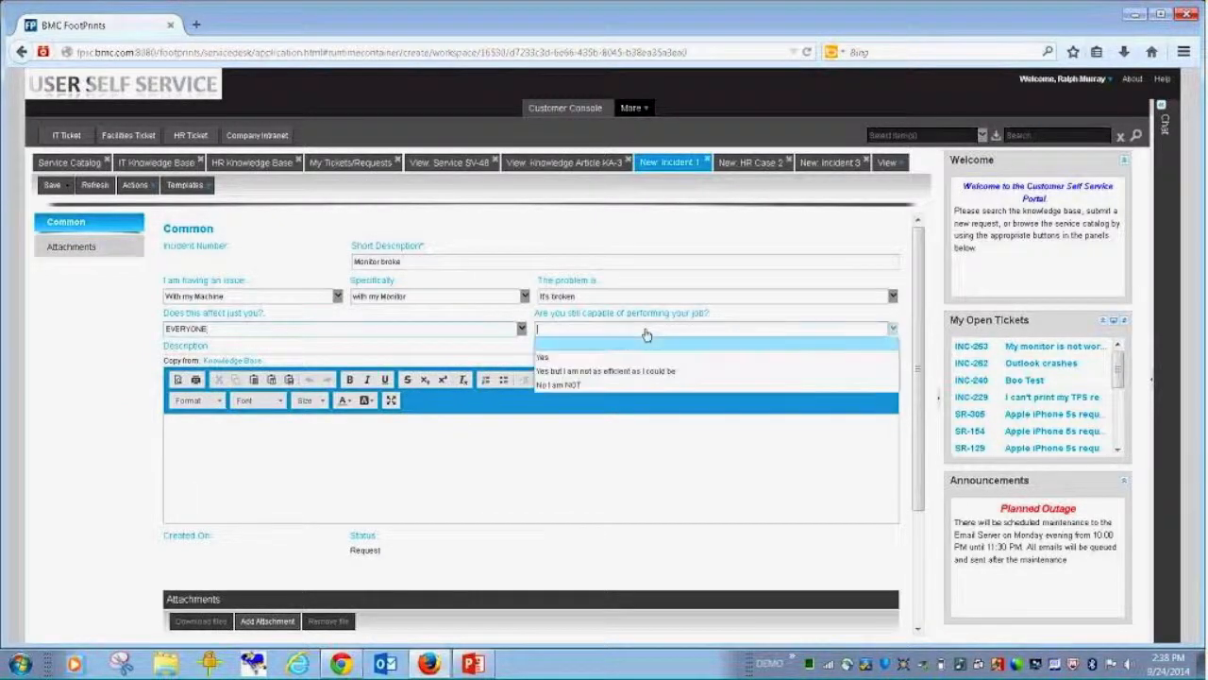
click(551, 386)
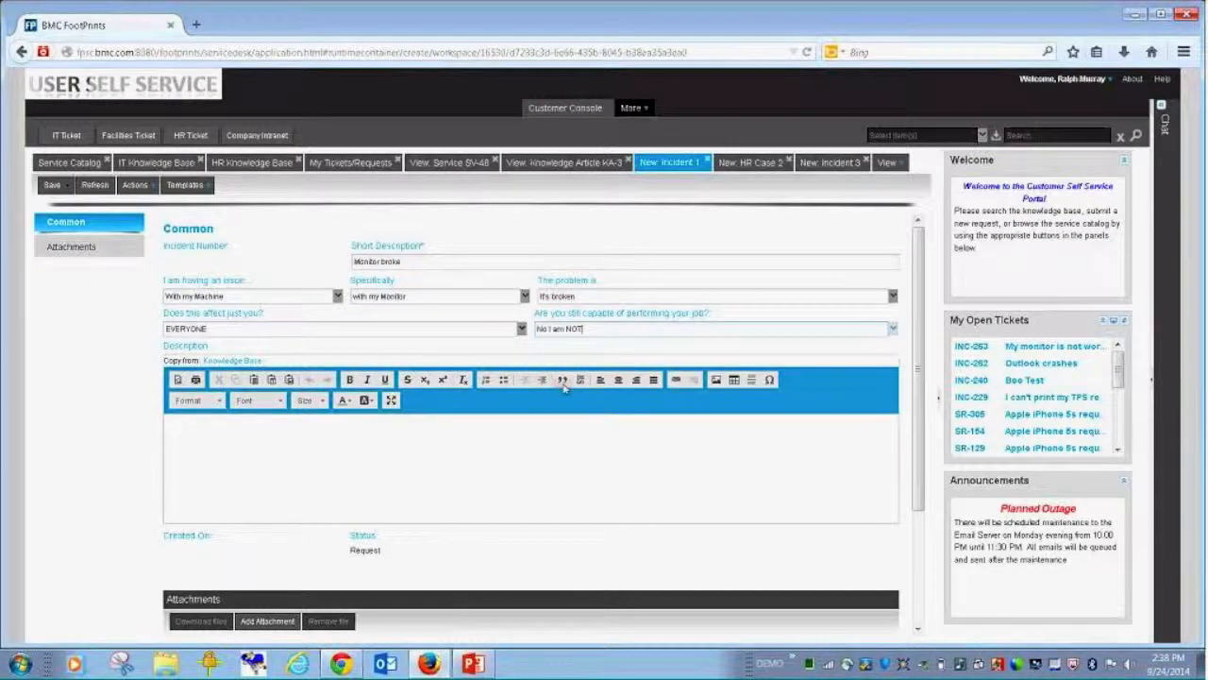
- Answer the work-capability question with 'Yes but I am not as efficient as I could be'
click(714, 328)
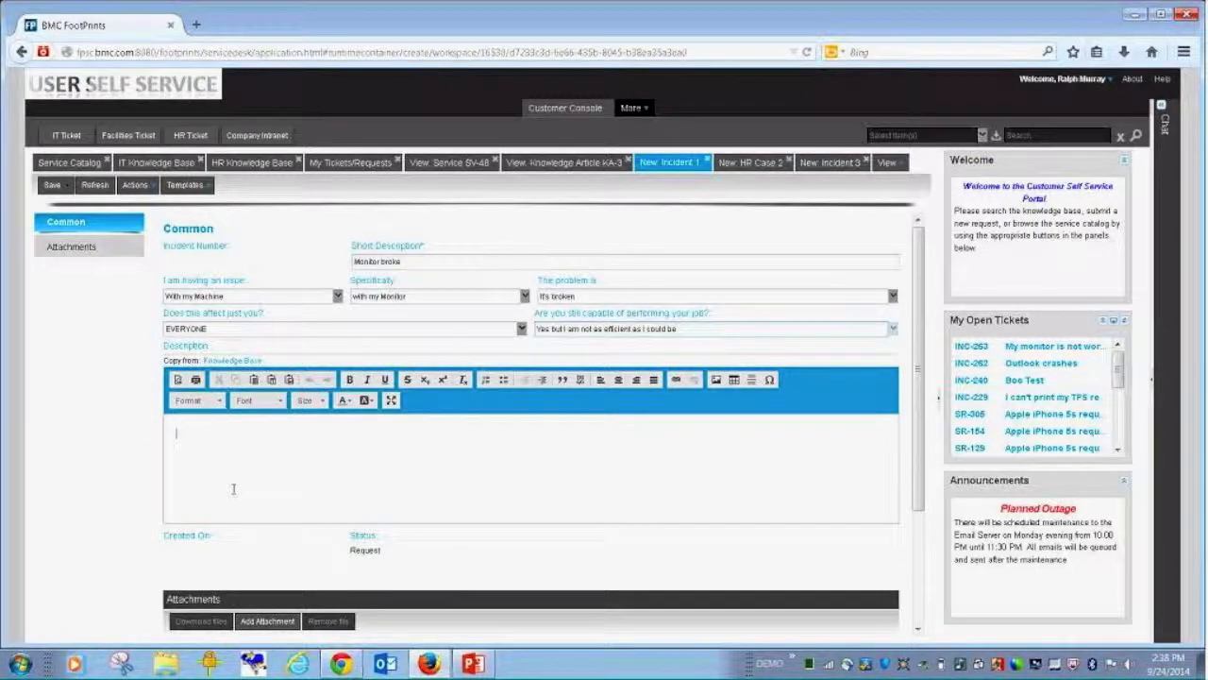
- Describe the incident as 'Additional information', save it and bring up My Tickets/Requests
text(Addi)
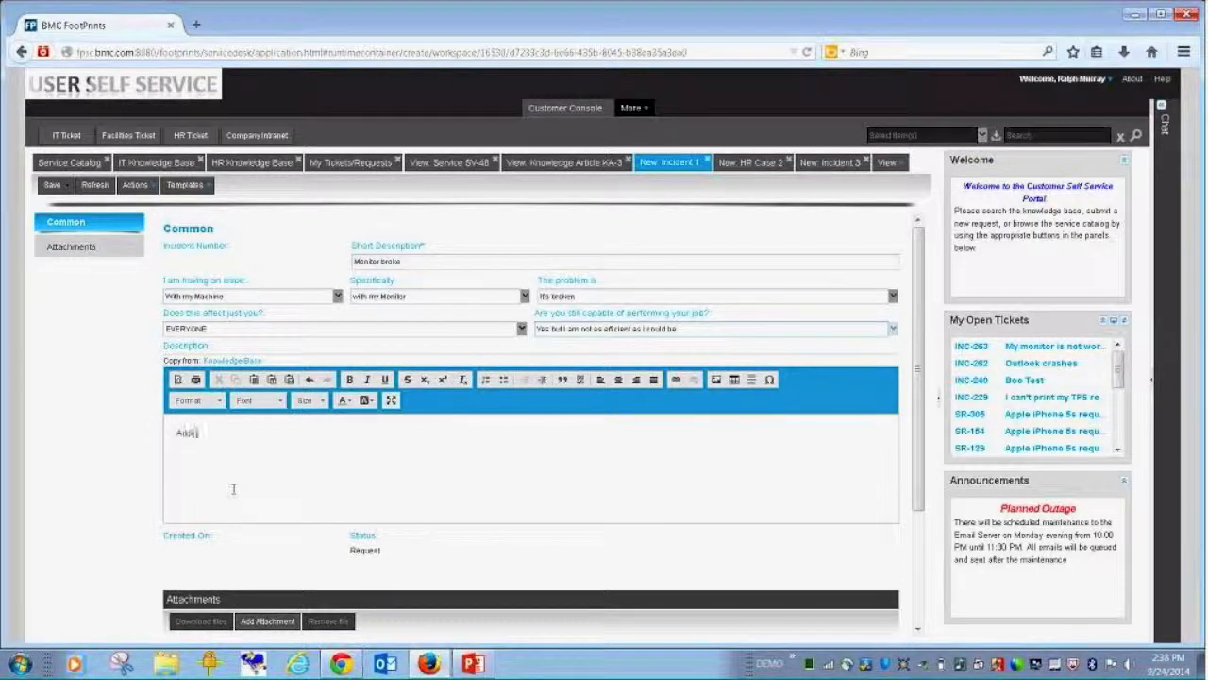
text(Additional information)
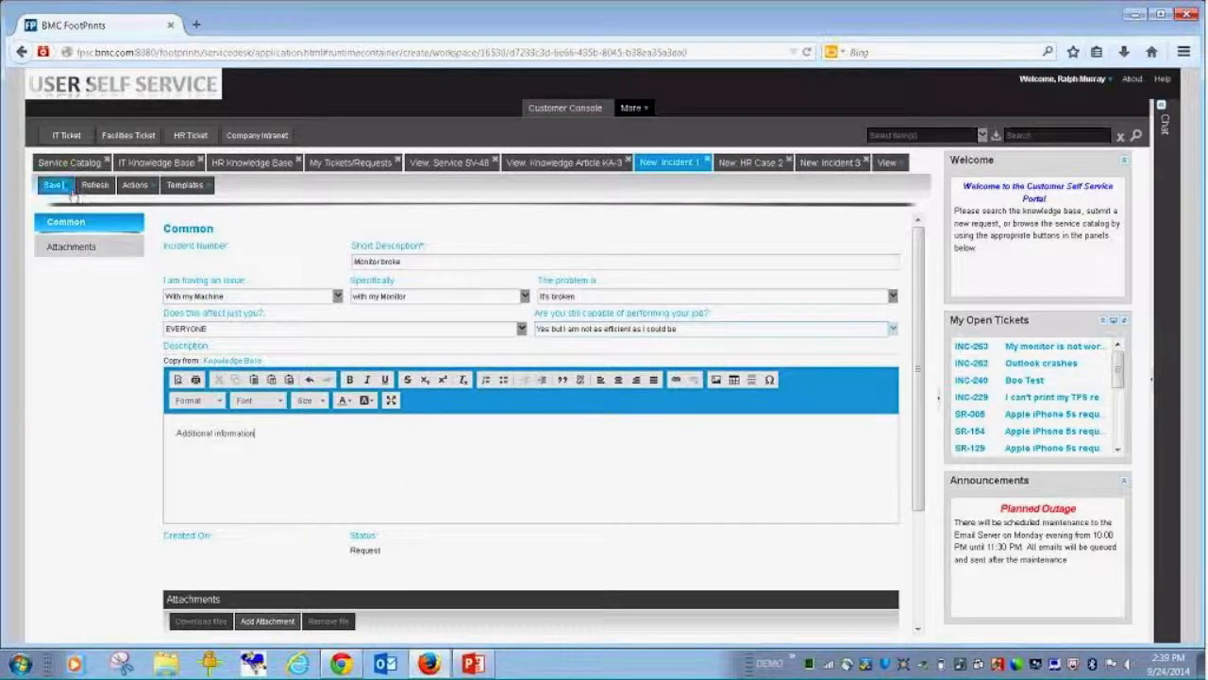
click(185, 185)
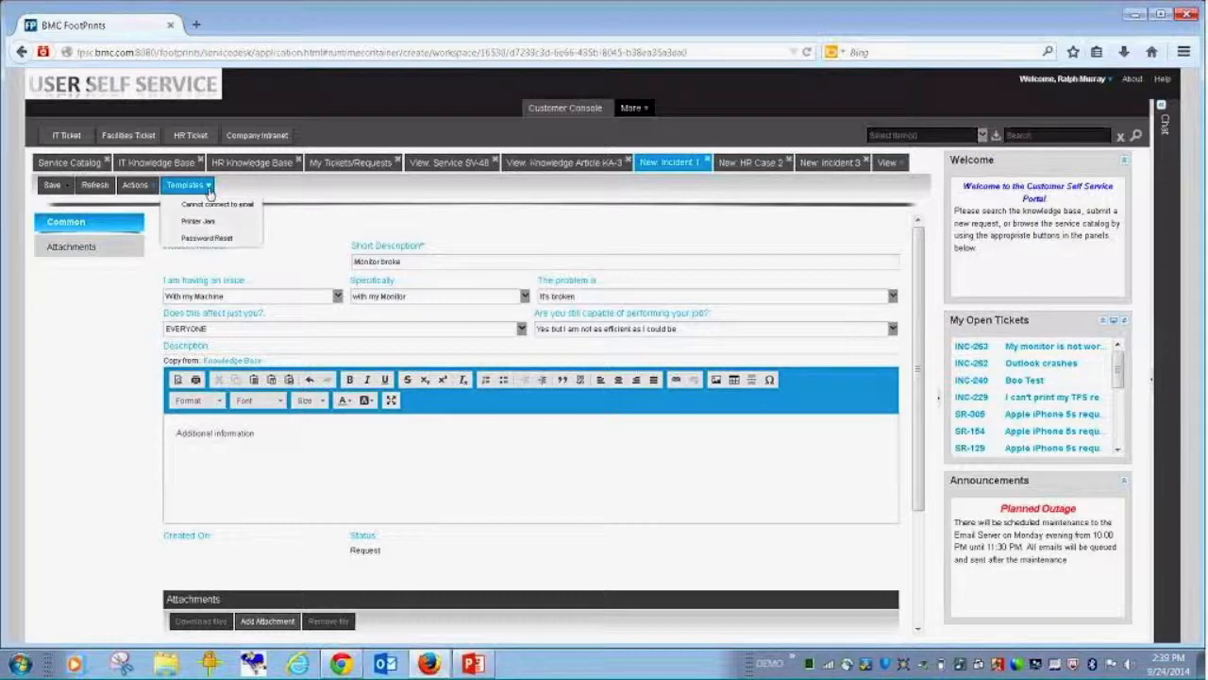
mouse_move(315, 210)
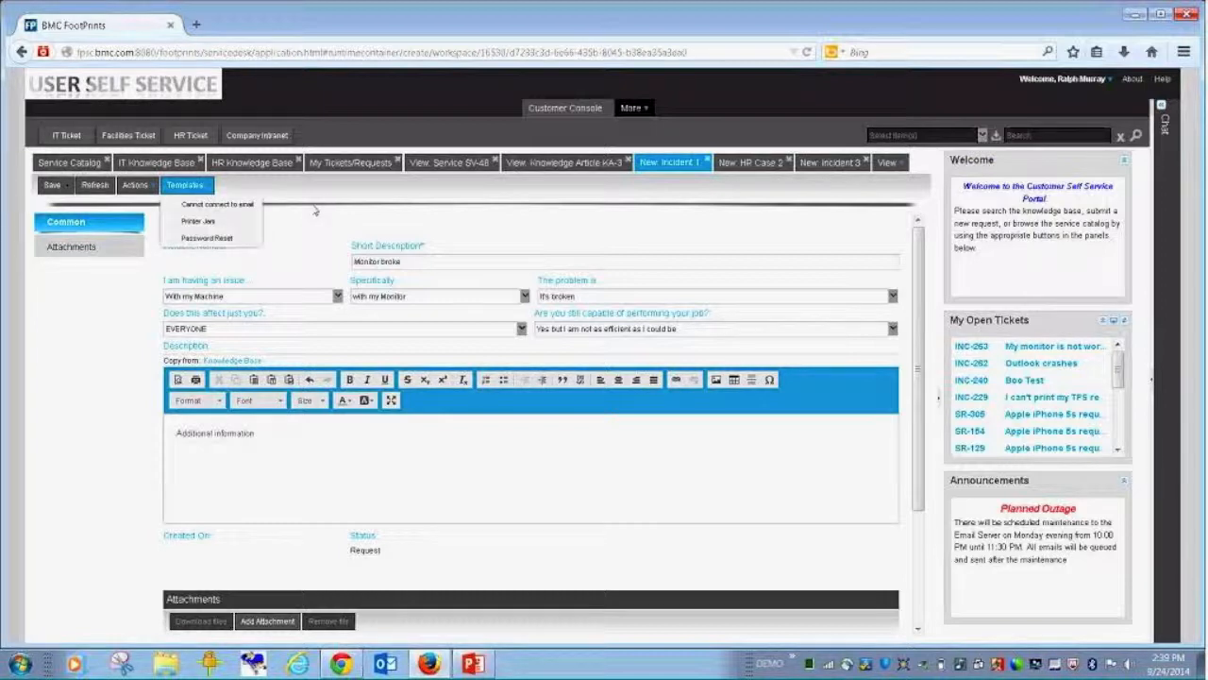
click(53, 185)
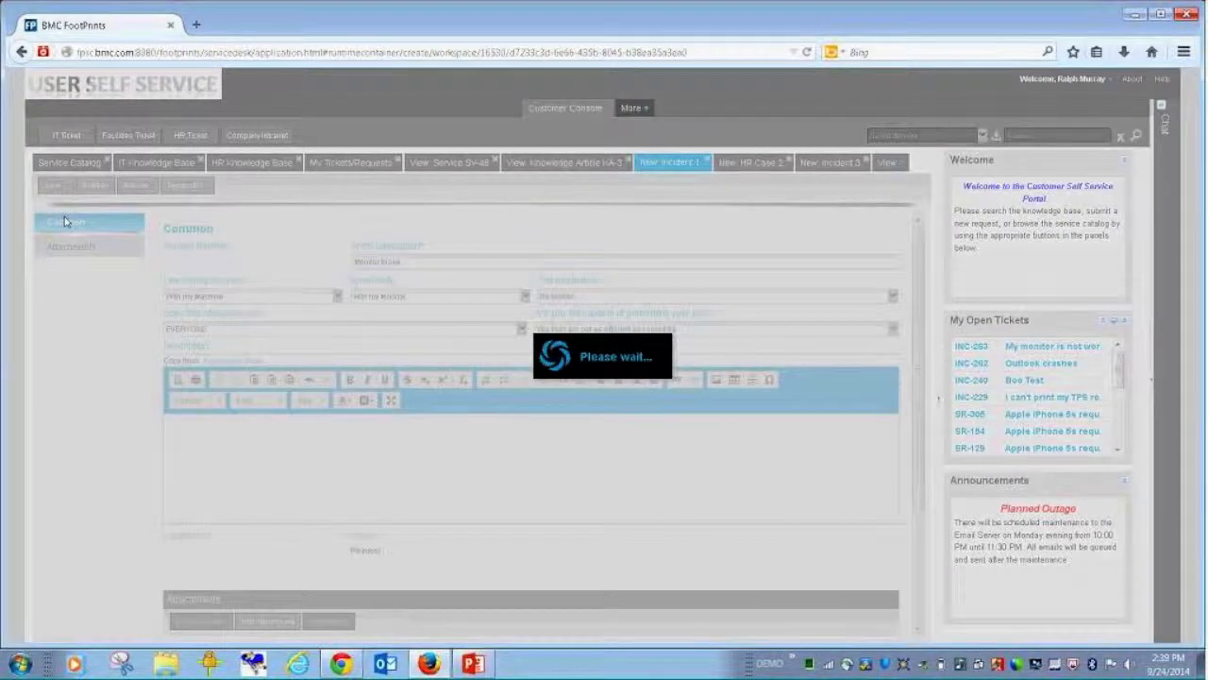
click(351, 162)
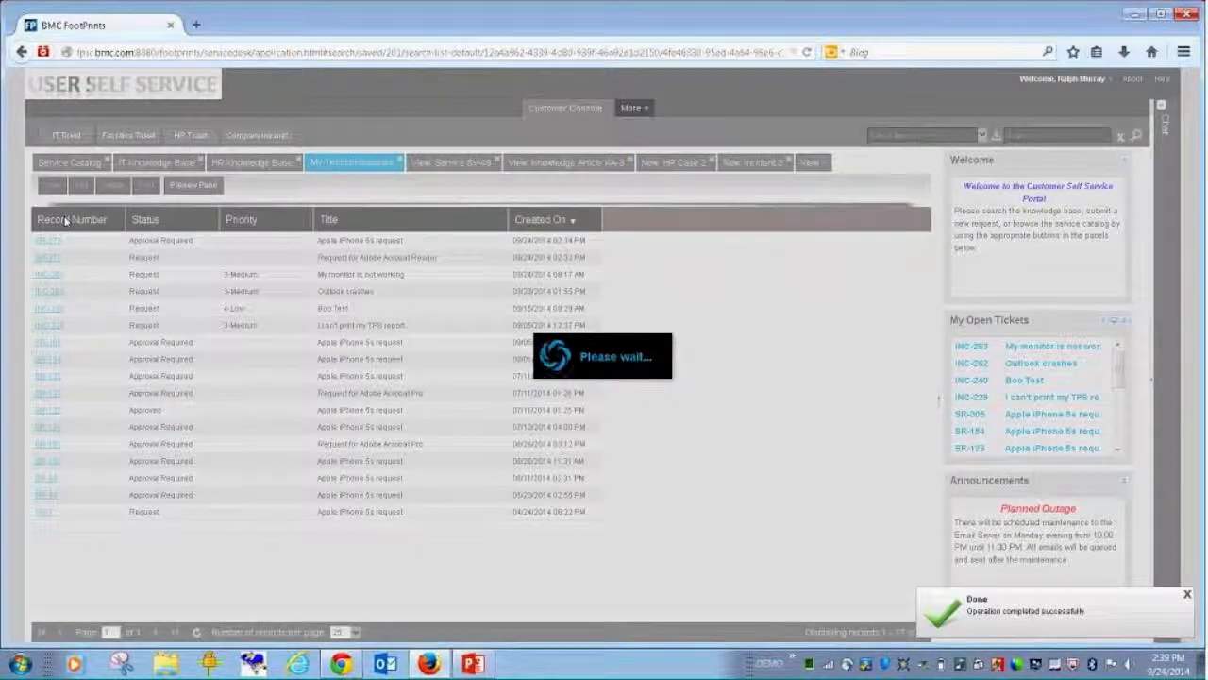
- Bring up the FootPrints Mobile sign-in window with the admin credentials entered
click(242, 219)
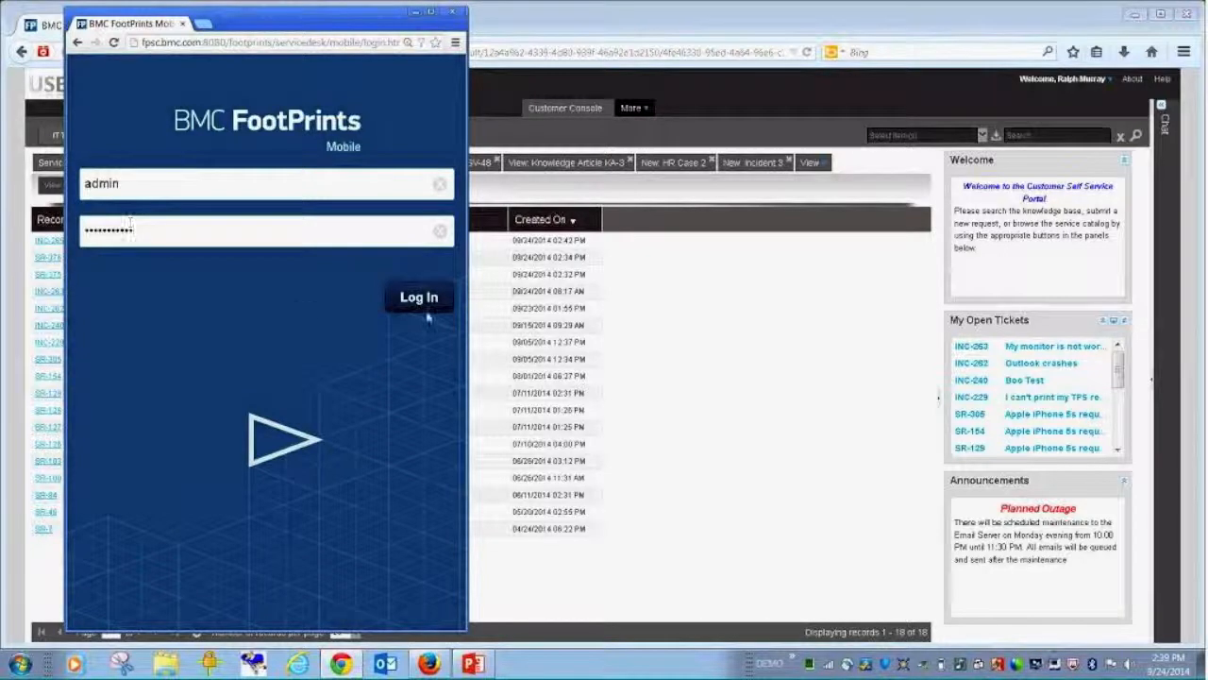
- Sign in to FootPrints Mobile as admin and reach the Available Contacts chat list
click(419, 296)
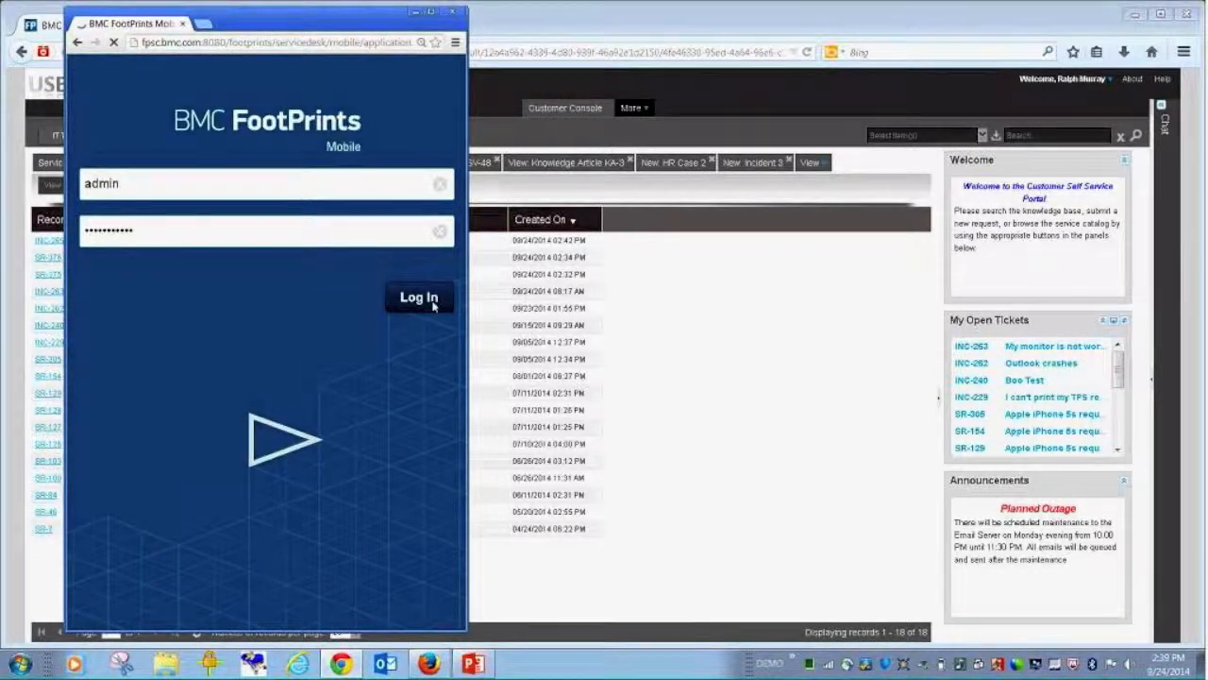
click(420, 297)
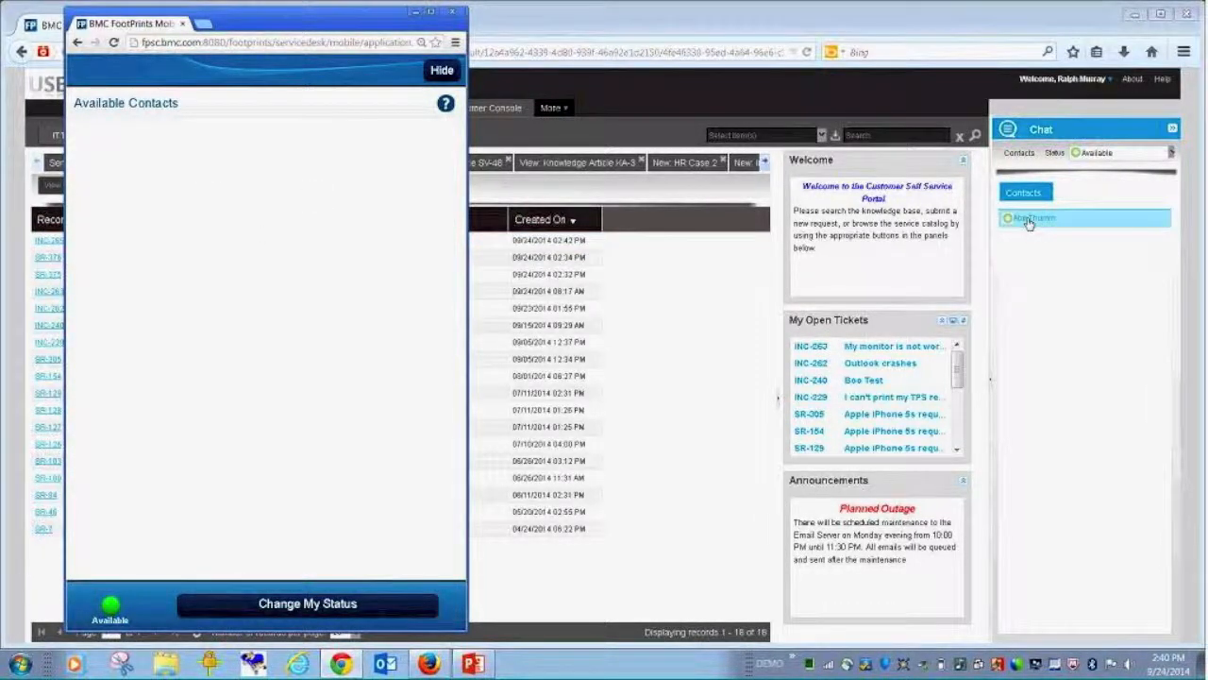
- Start a chat with the available contact asking for the Sharepoint URL
click(1029, 219)
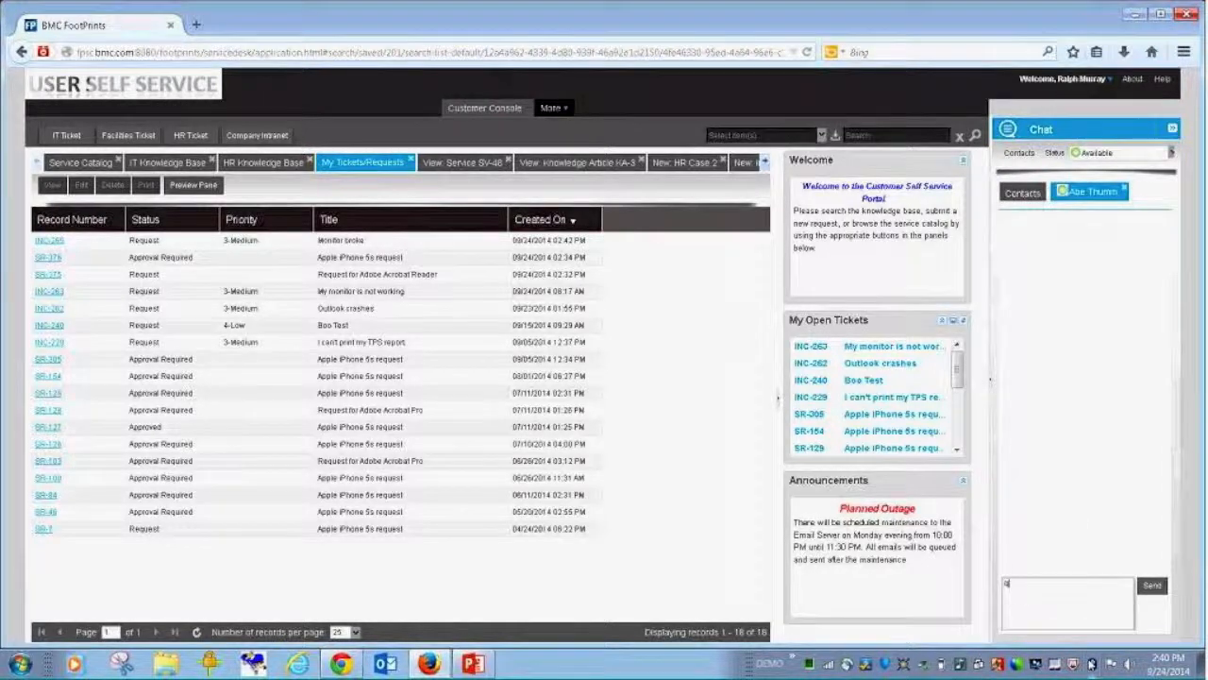
text(quick G)
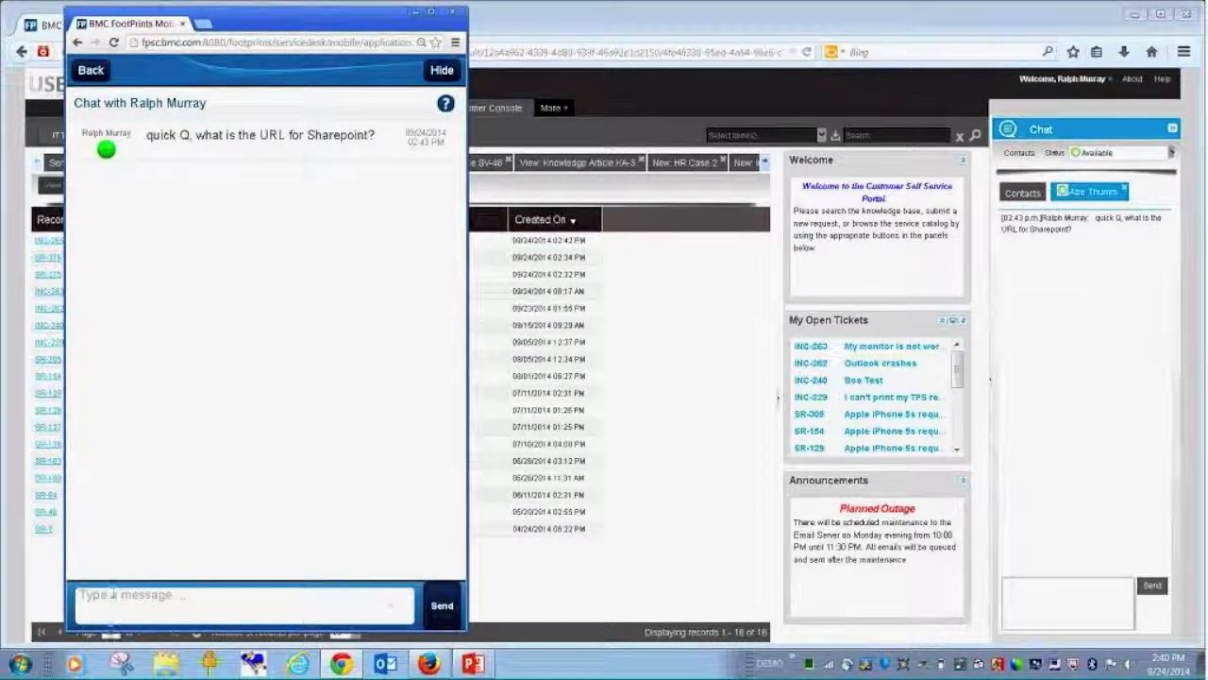
text(try thix)
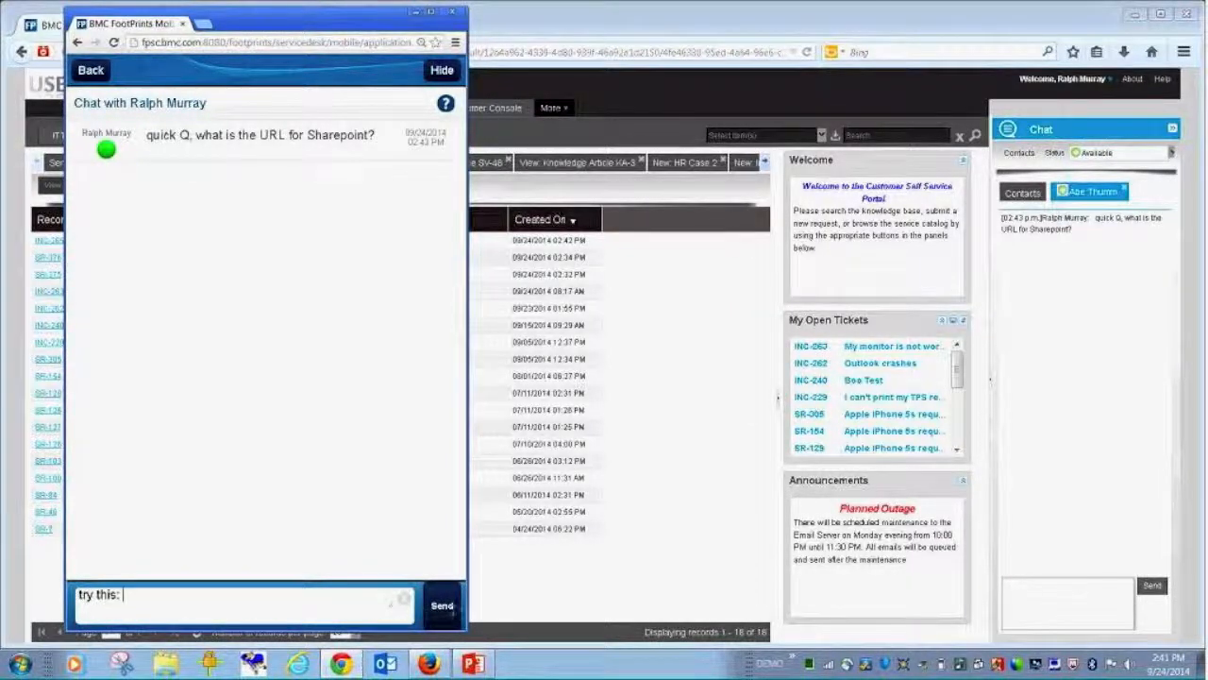
click(442, 604)
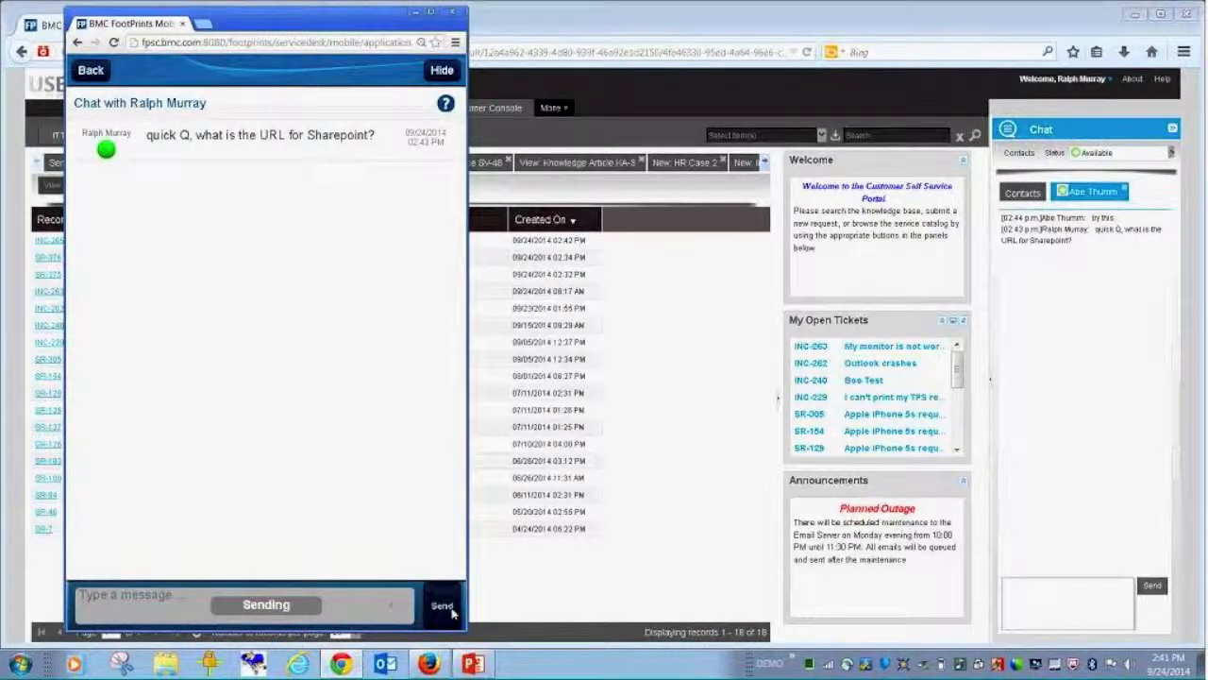
click(442, 605)
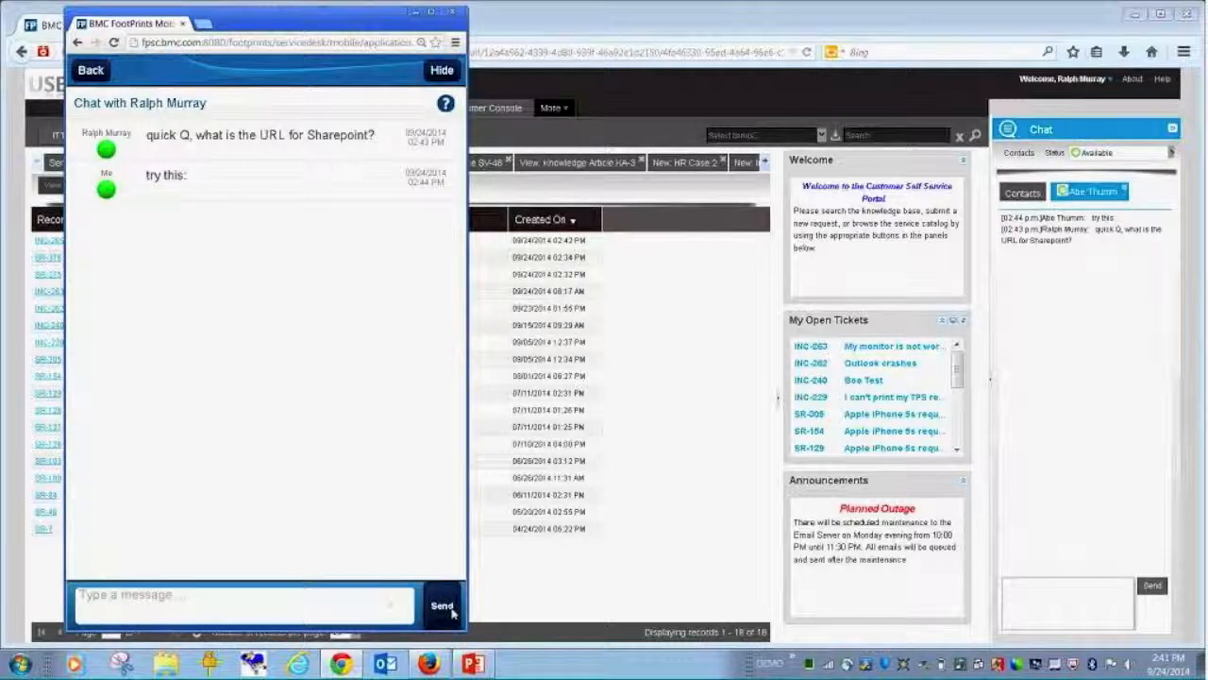
click(90, 70)
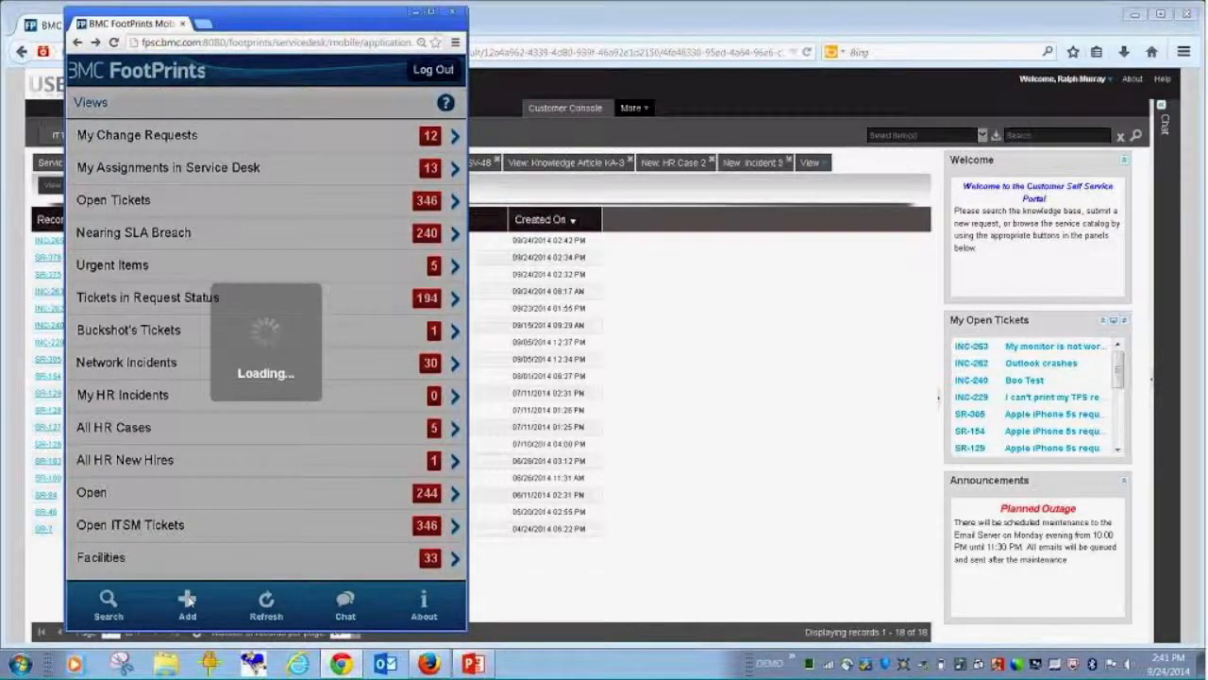
- Add a new record and choose its workspace from the picker, reaching the blank General form
click(187, 604)
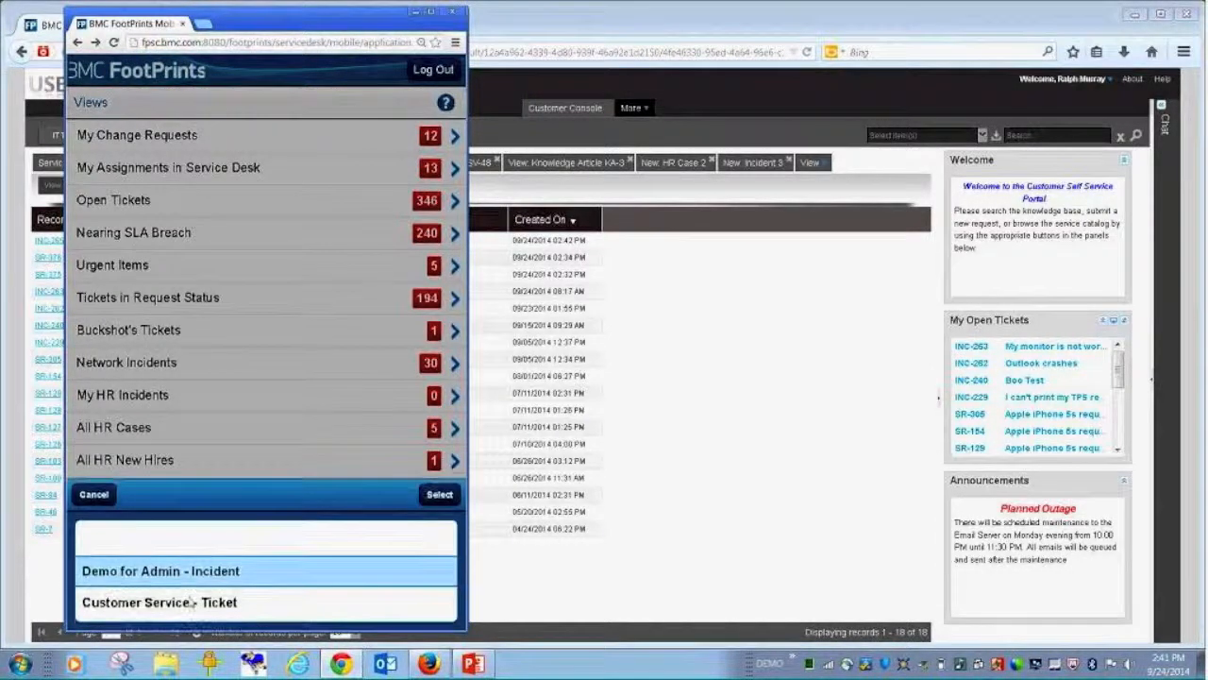
click(159, 570)
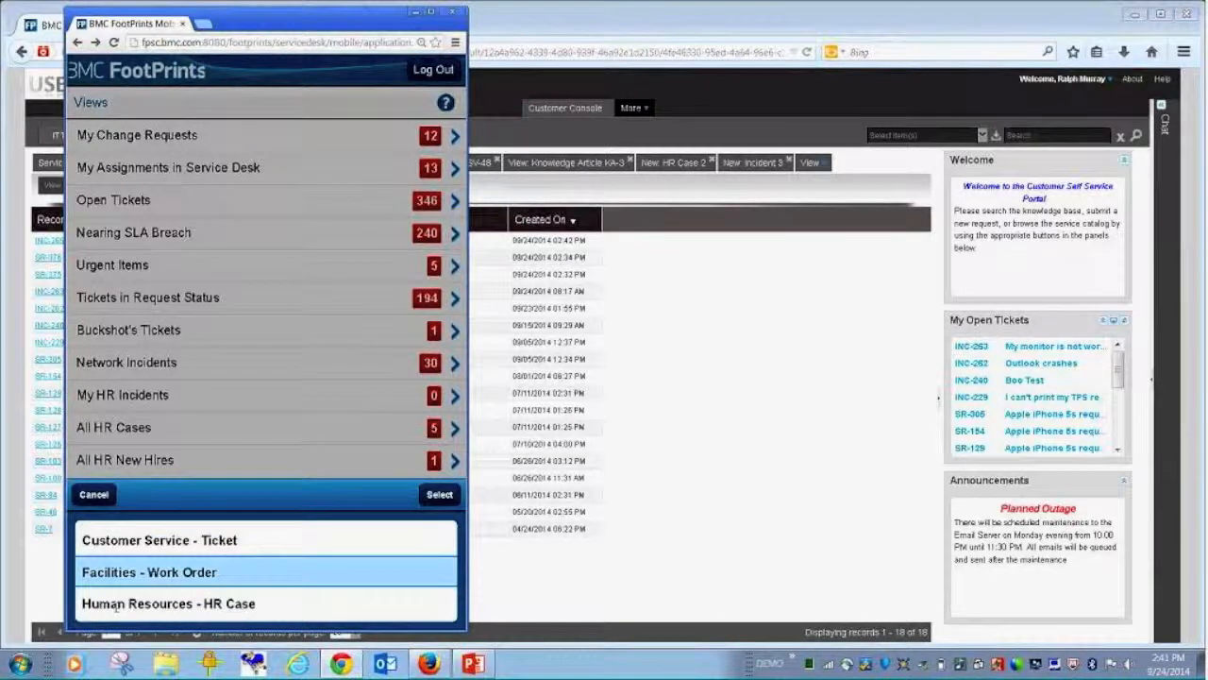
scroll(down, 3)
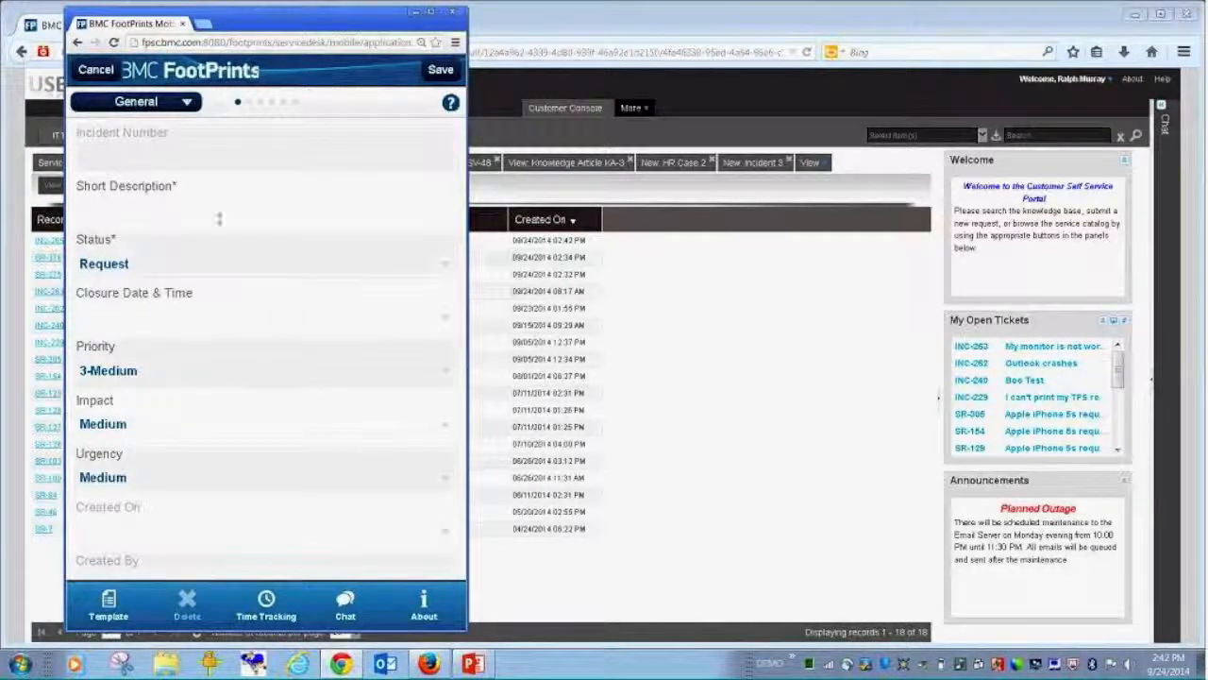
mouse_move(279, 114)
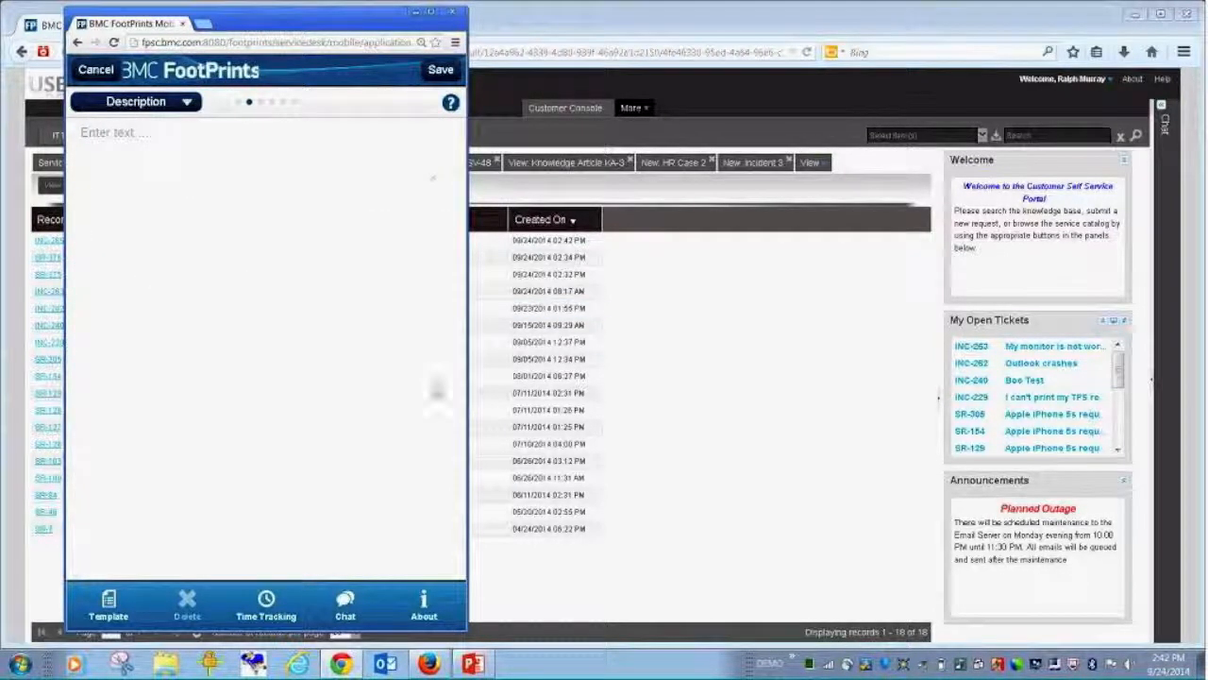
- Move to the Links page, browse the contact address book and cancel it on the way to Appointments
click(264, 605)
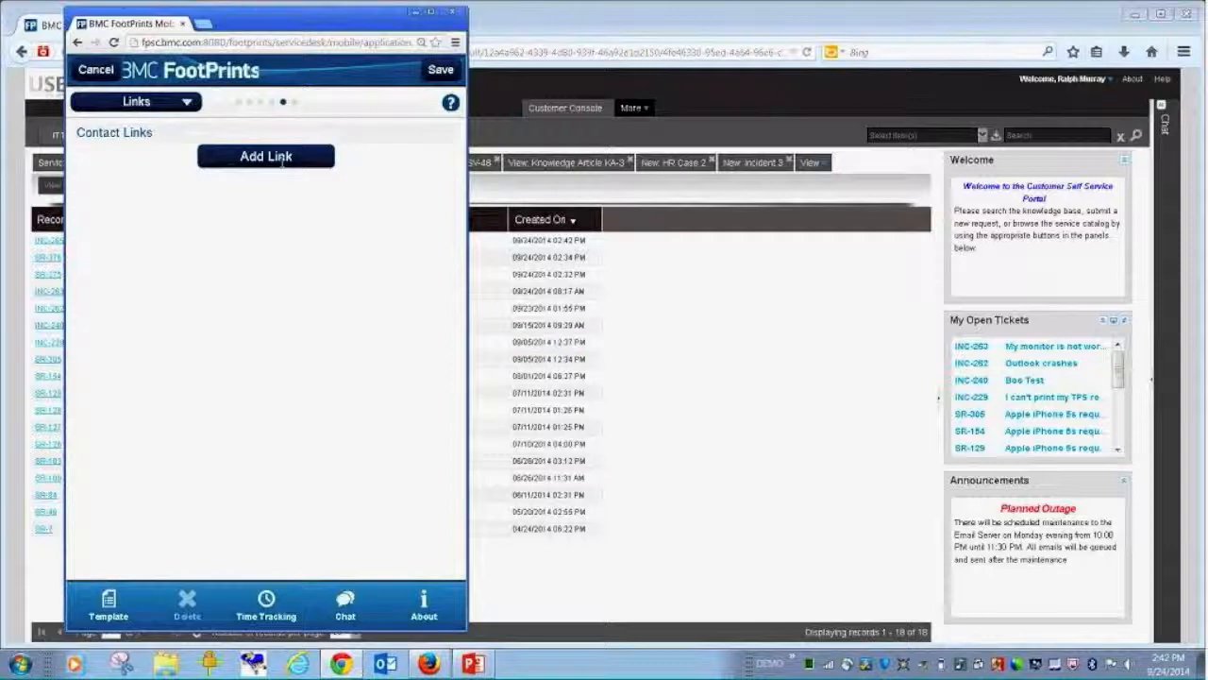
click(264, 154)
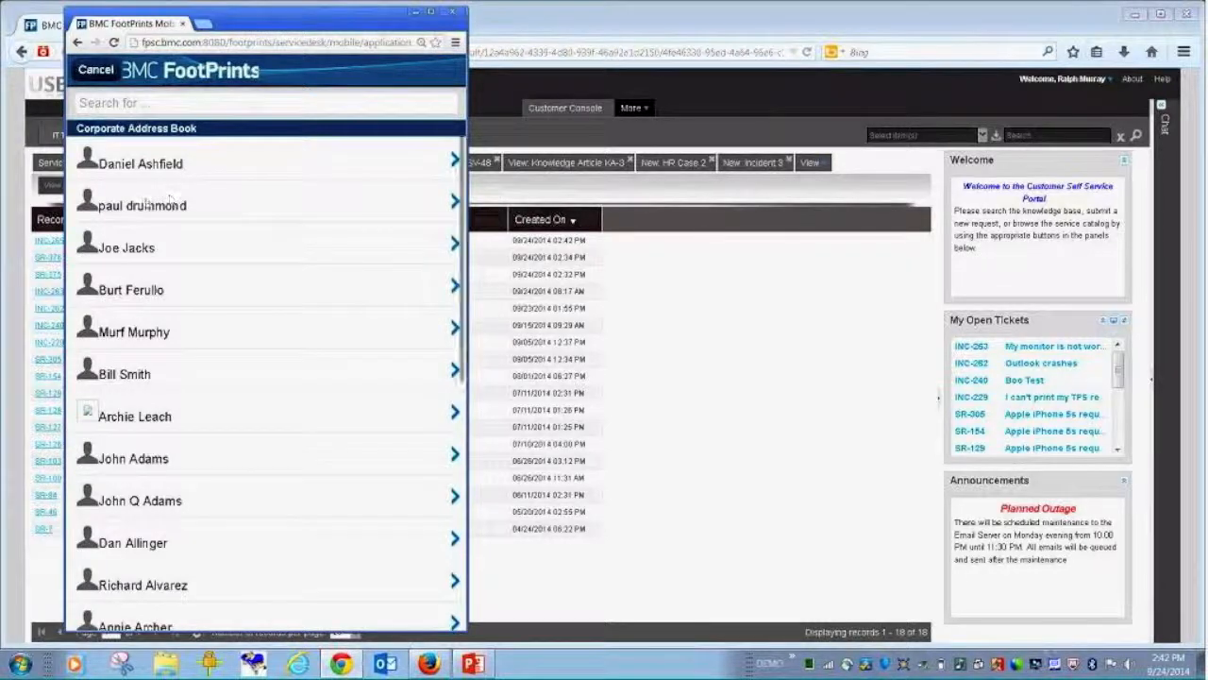
click(142, 204)
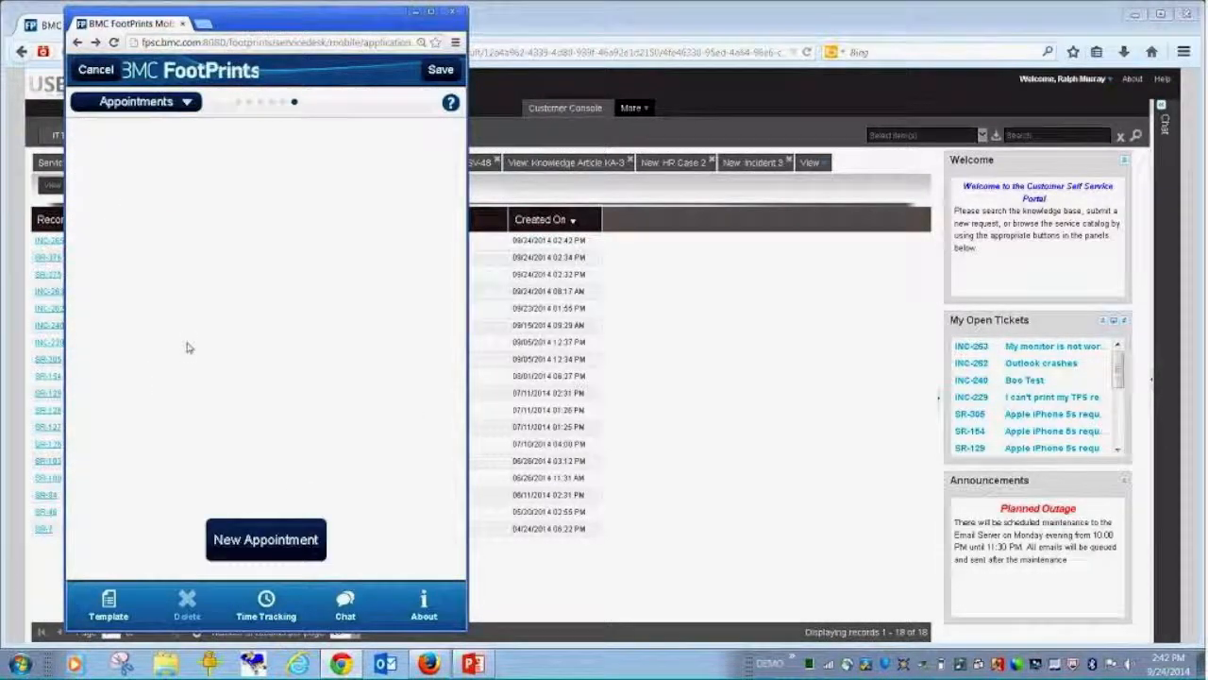
mouse_move(291, 513)
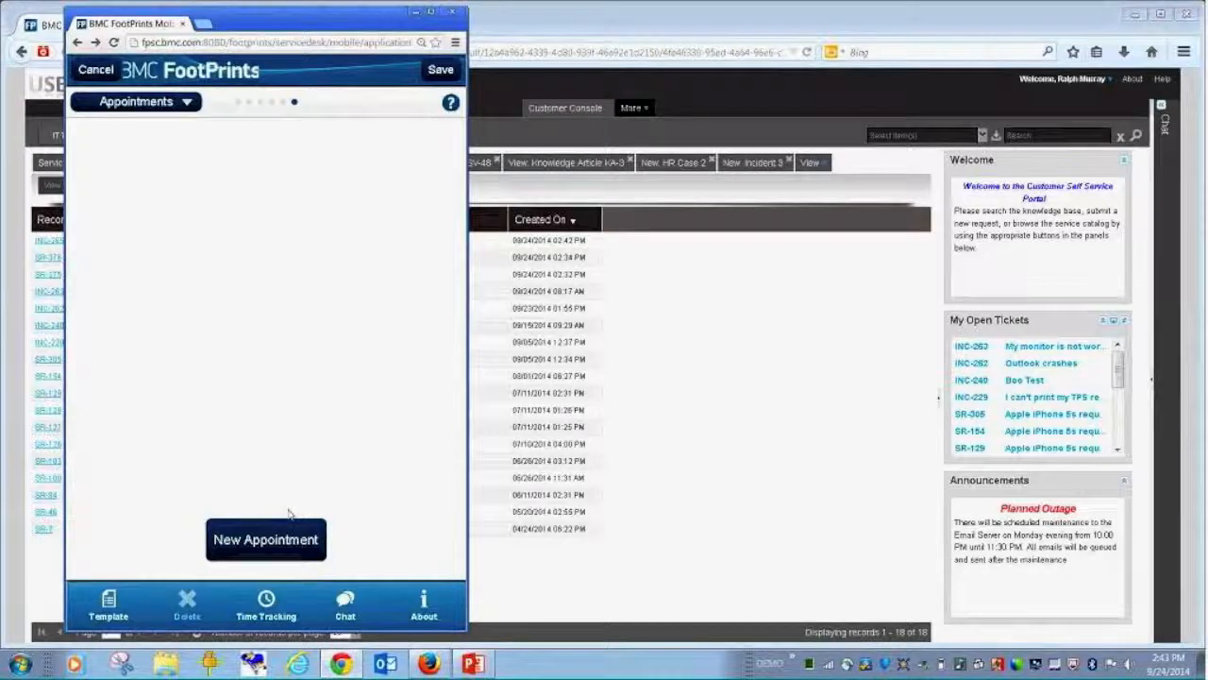
mouse_move(306, 470)
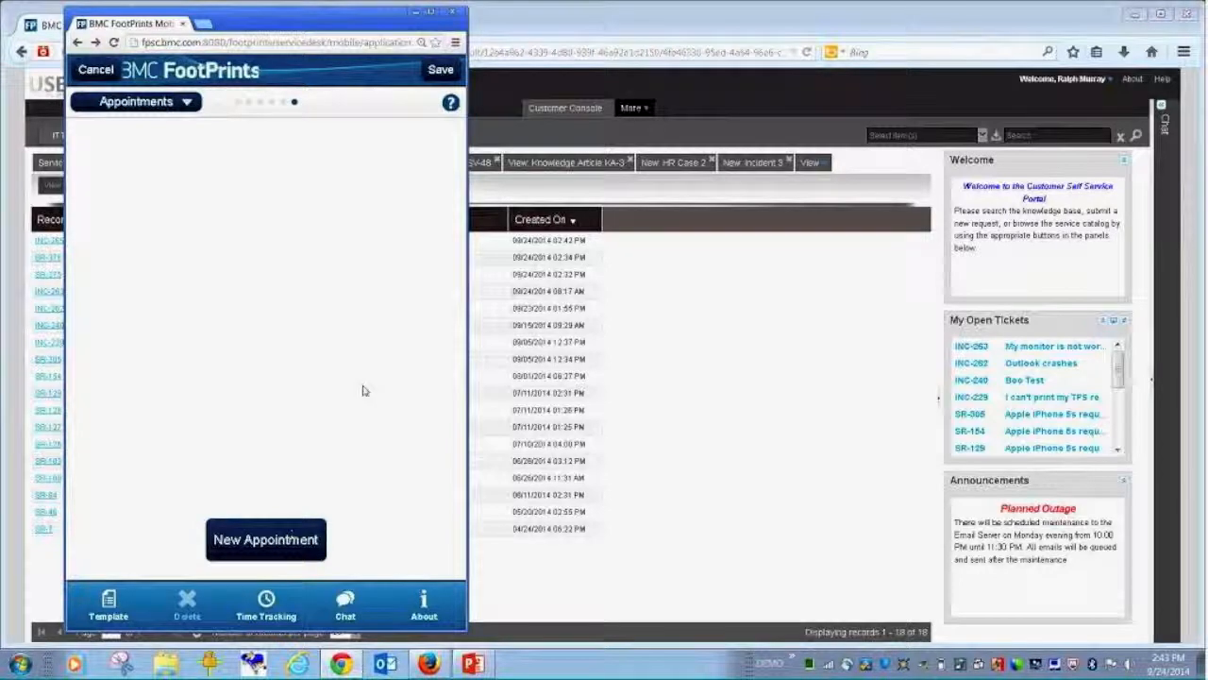
- Abandon the new mobile record, raising the all-changes-will-be-lost warning
click(95, 68)
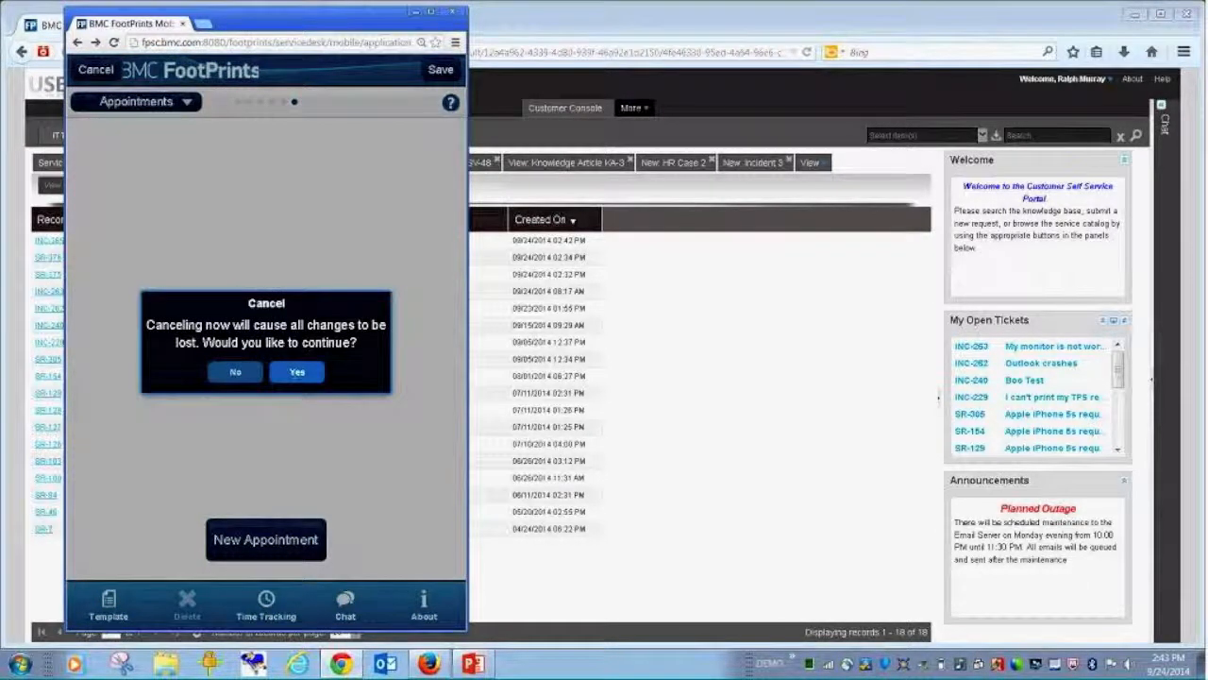
- Confirm discarding the unsaved ticket and log out to the Service Core sign-in page
click(296, 370)
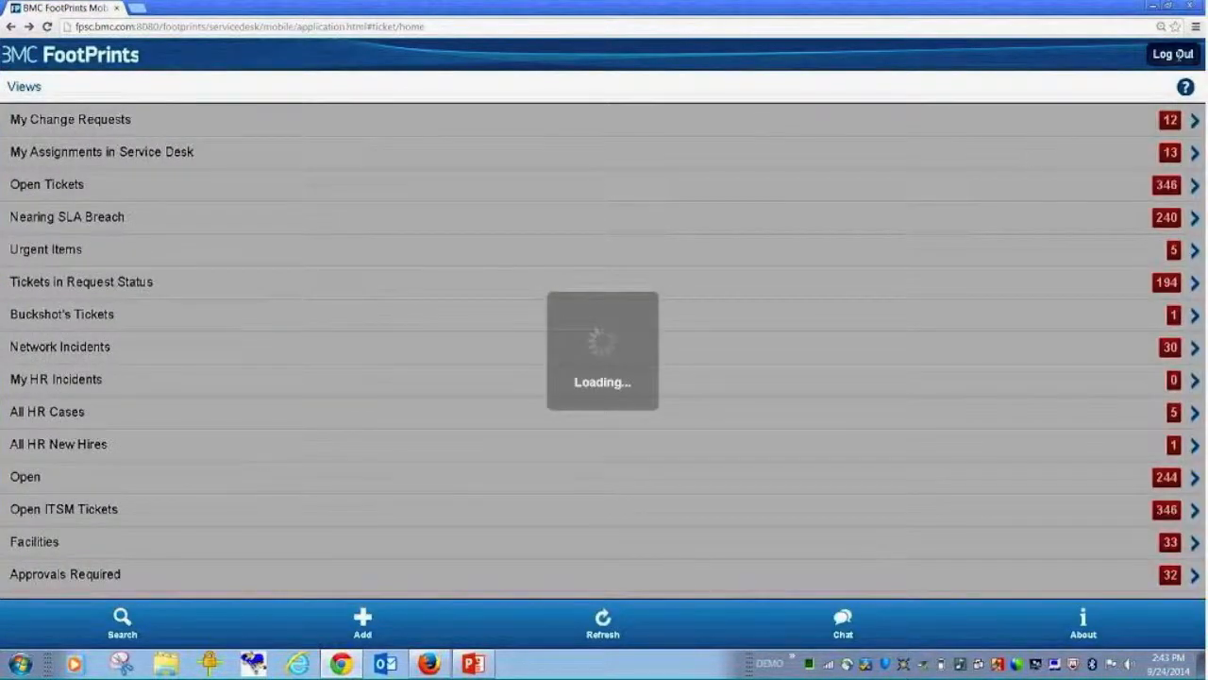
click(1172, 53)
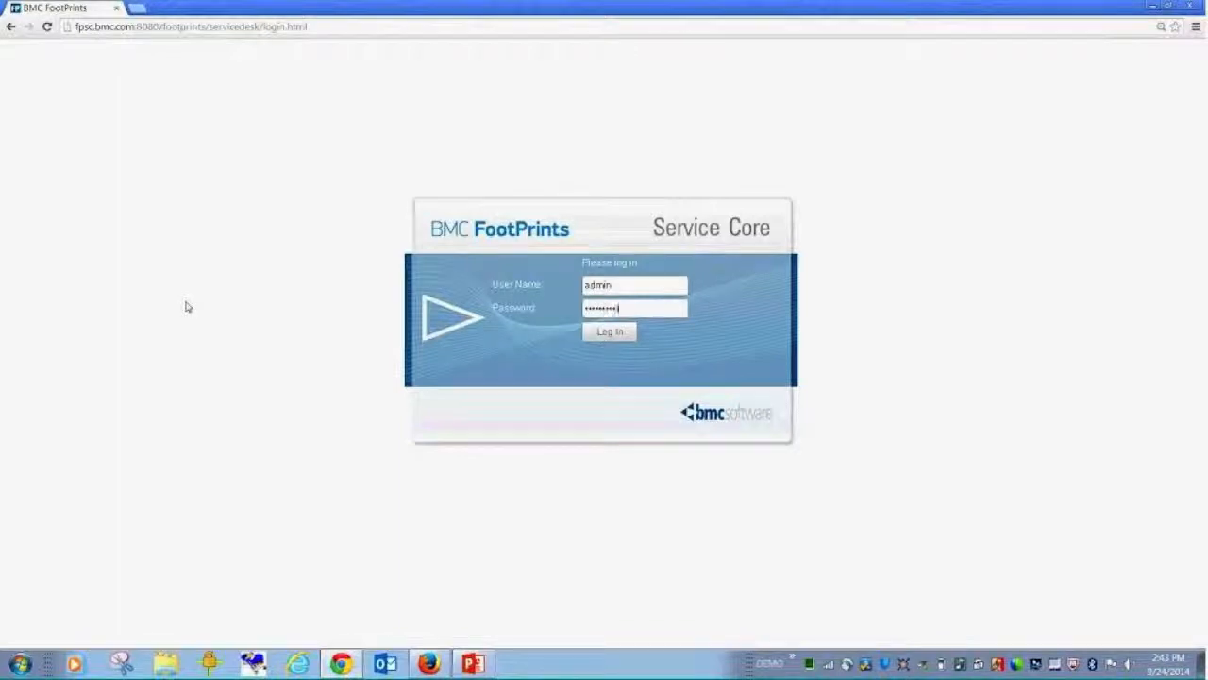
- Sign in to Service Core as admin and land on the Service Catalog home page
click(610, 333)
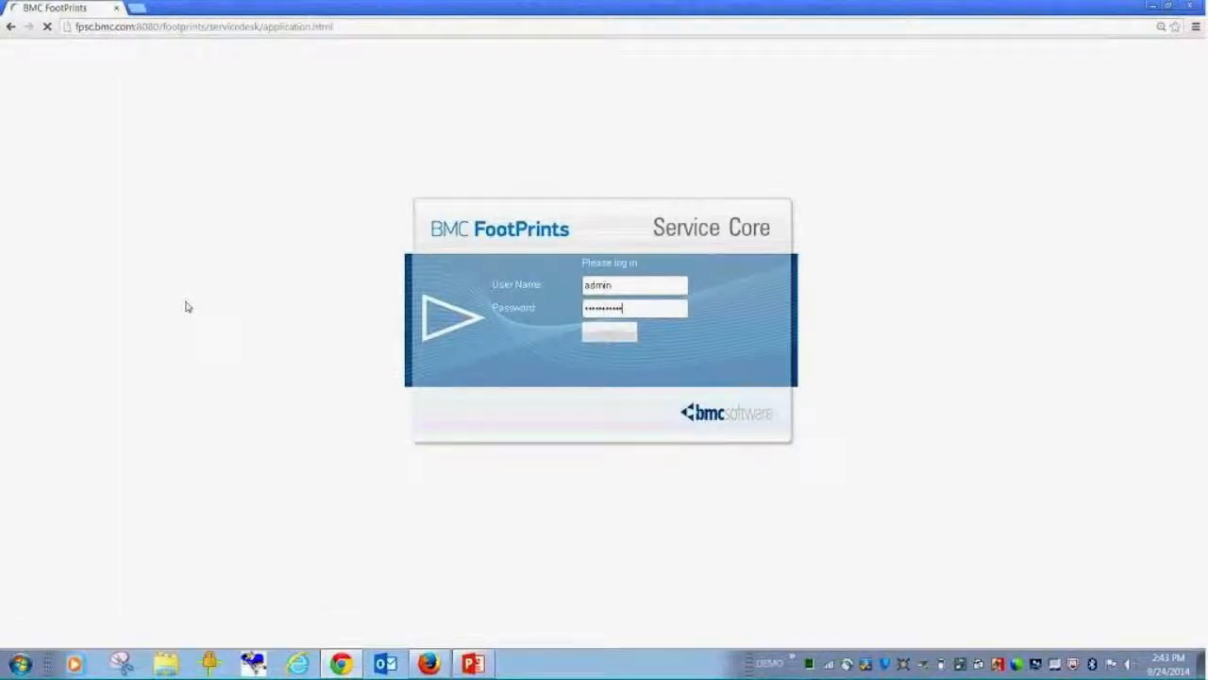
click(608, 332)
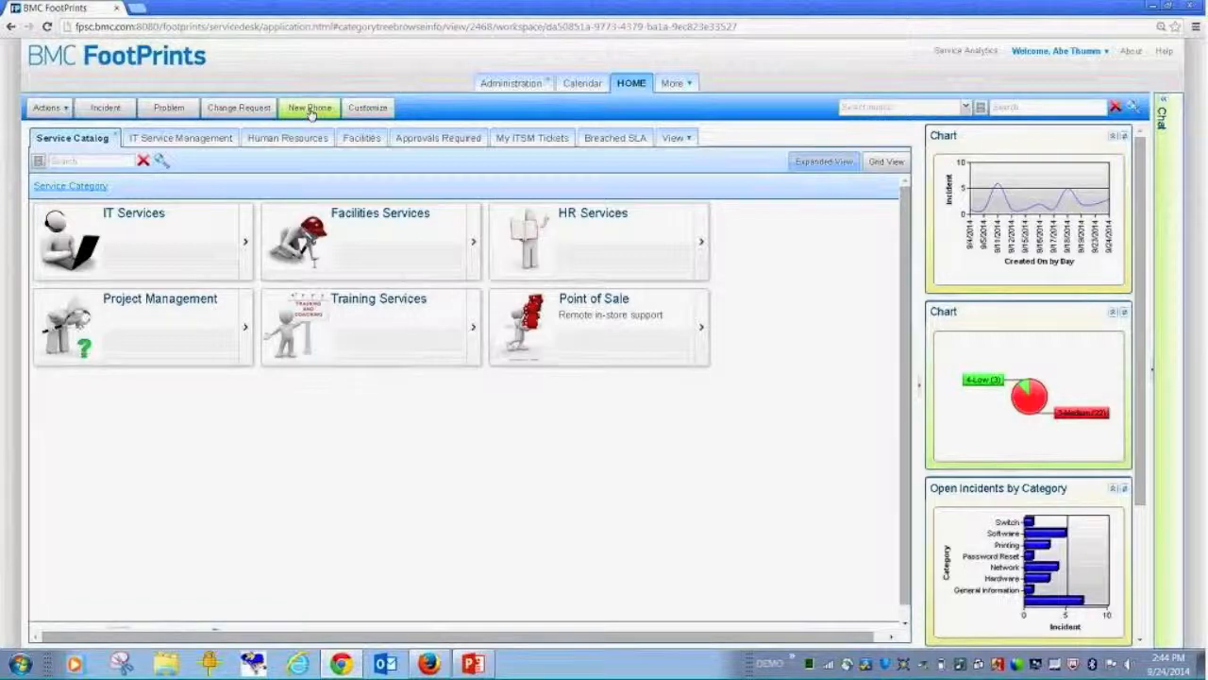
click(309, 106)
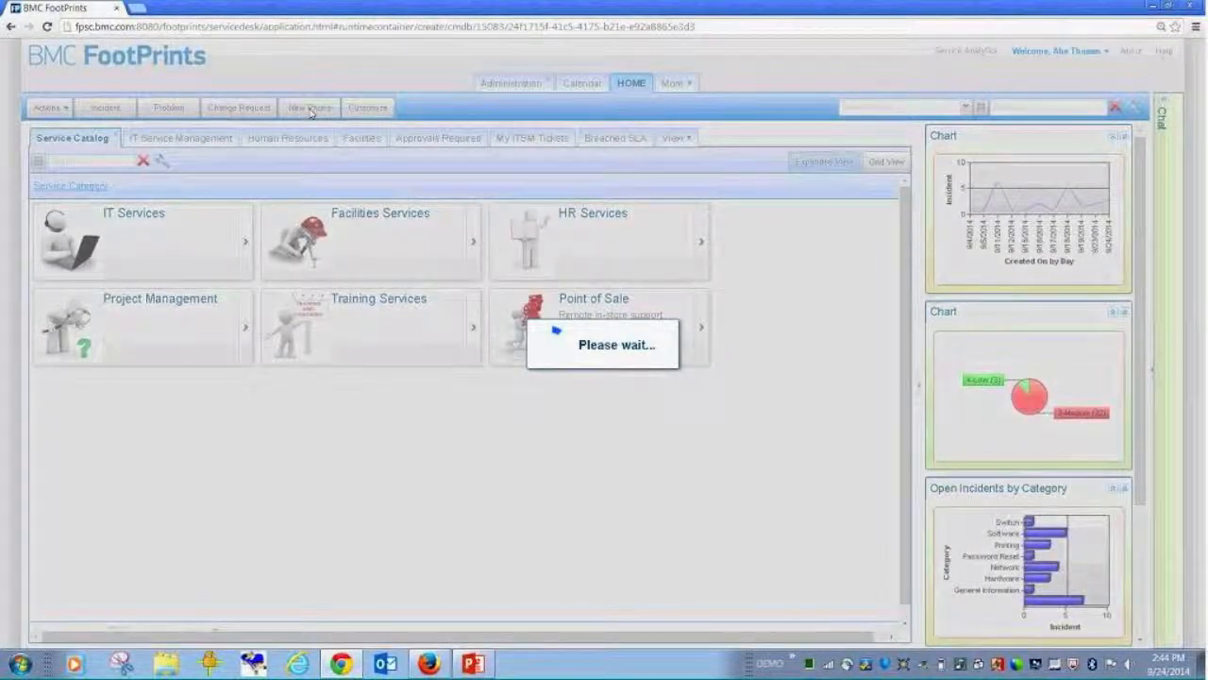
click(309, 106)
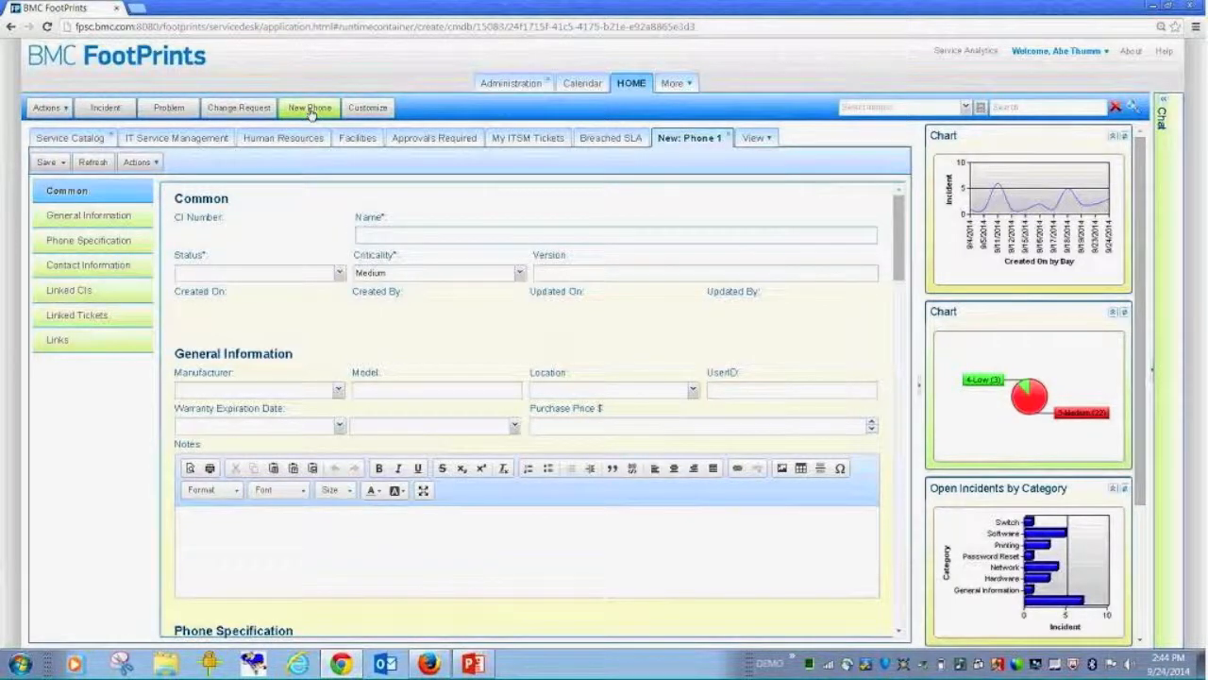
click(614, 234)
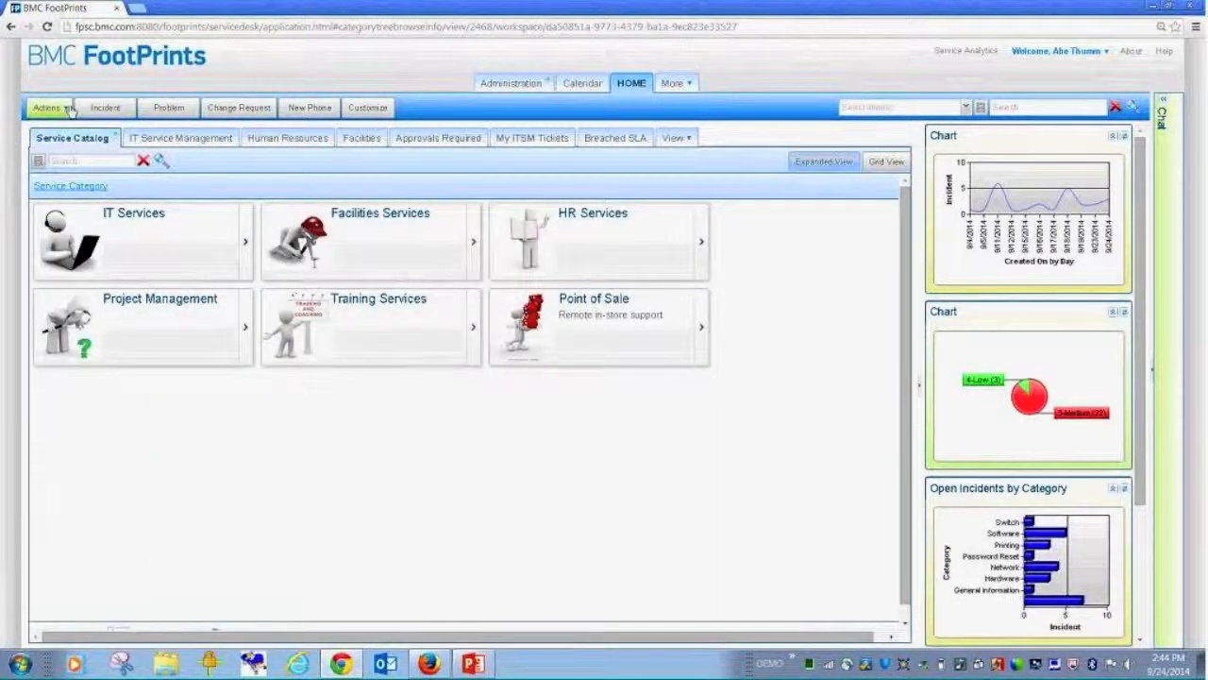
- Review the Actions > New record types, then reach Service Analytics' All Reports page
click(45, 105)
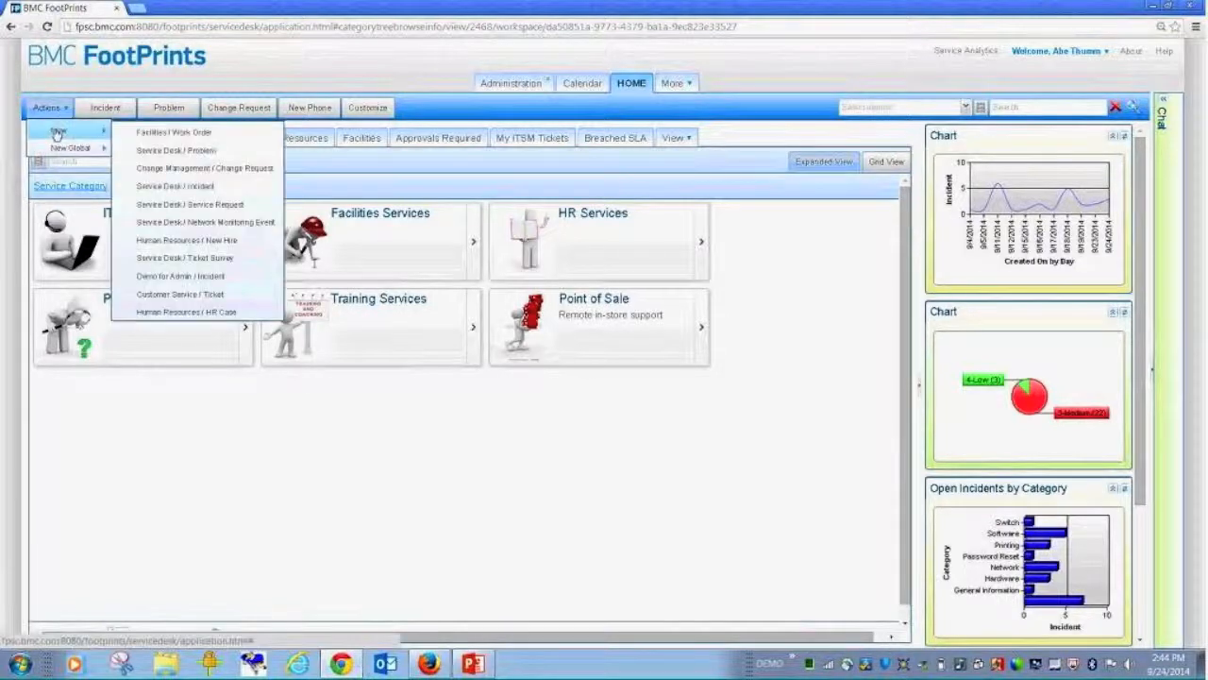
mouse_move(174, 133)
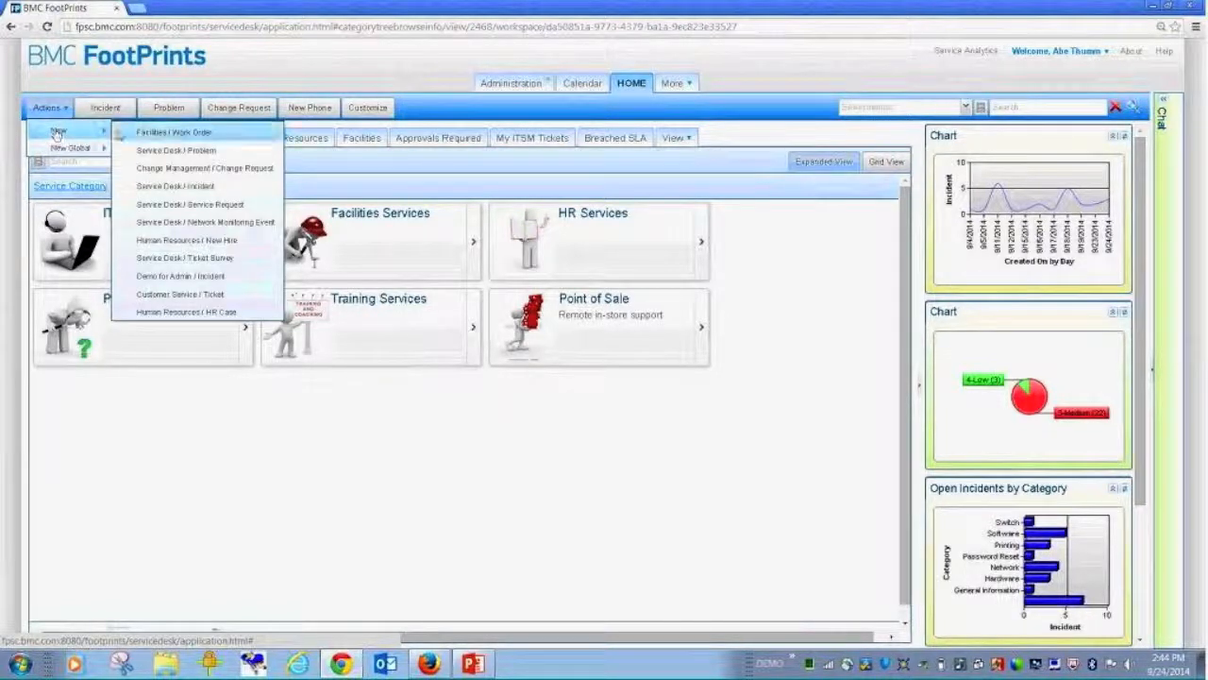
mouse_move(151, 294)
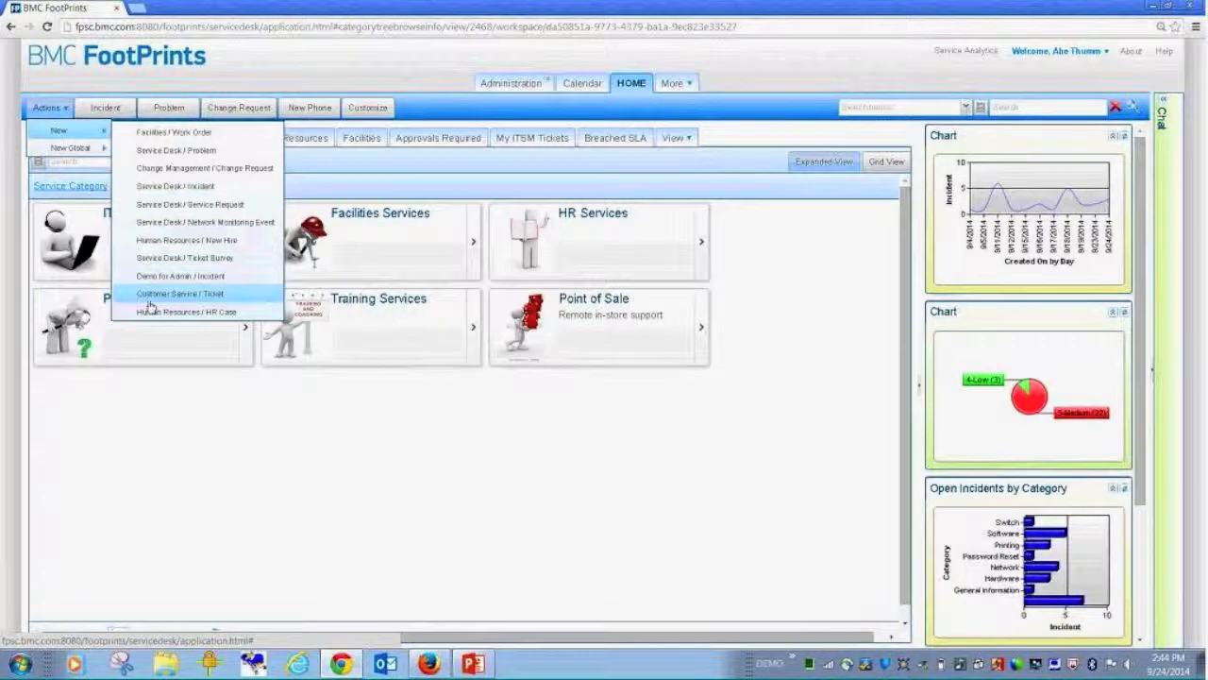
mouse_move(189, 240)
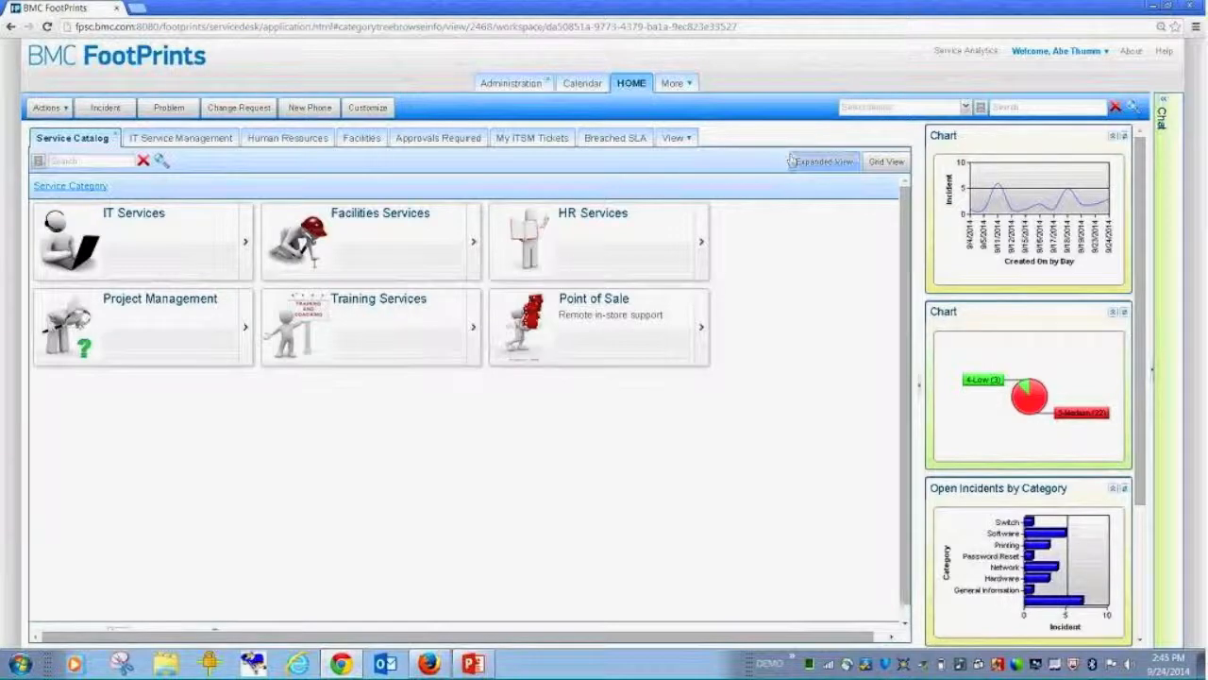
scroll(down, 3)
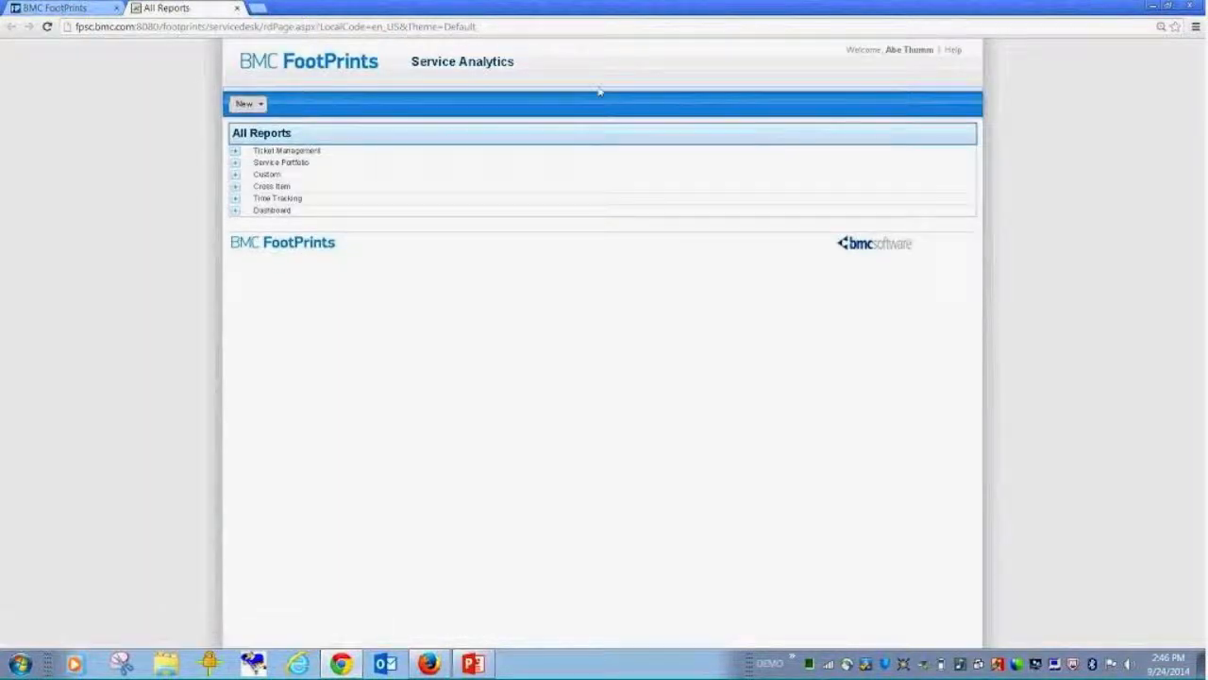
- Expand the Ticket Management and Custom report groups, then return to the FootPrints home tab
click(236, 151)
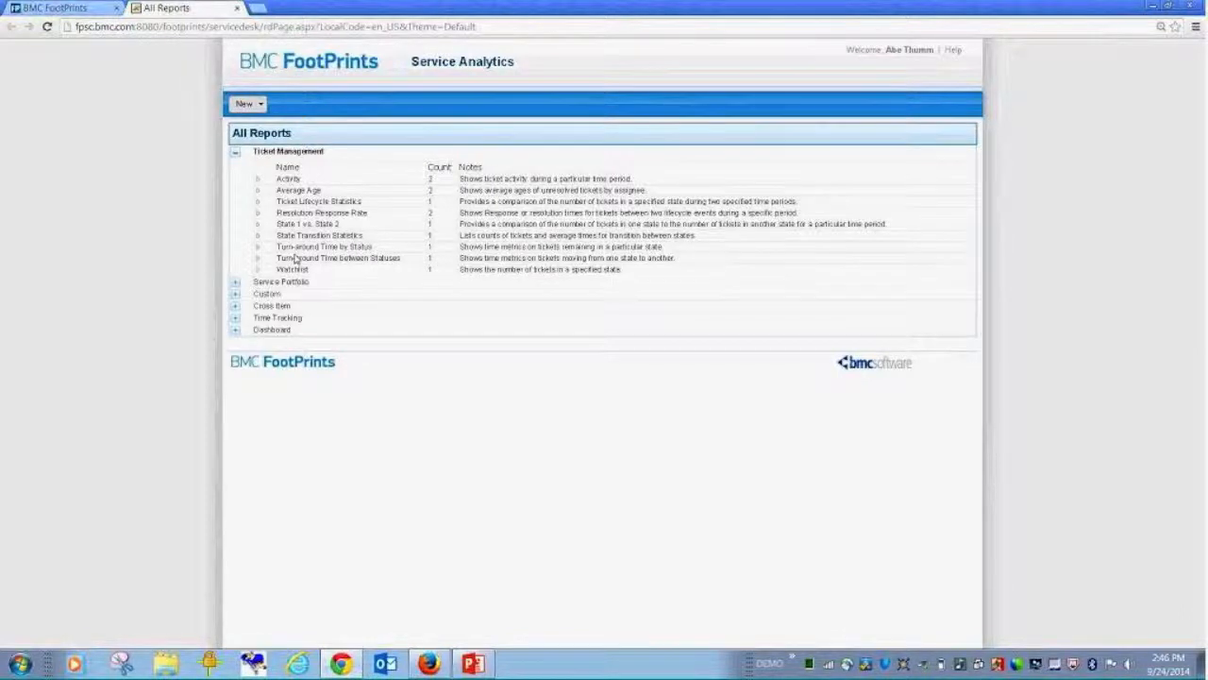
click(234, 295)
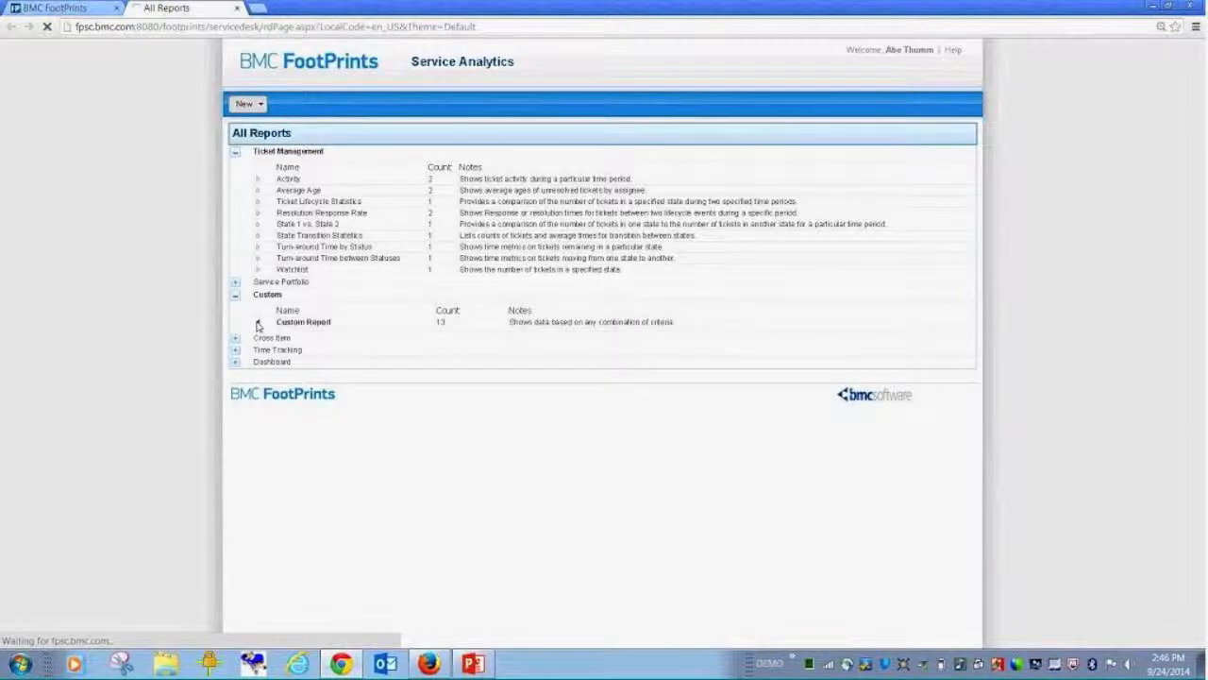
click(257, 322)
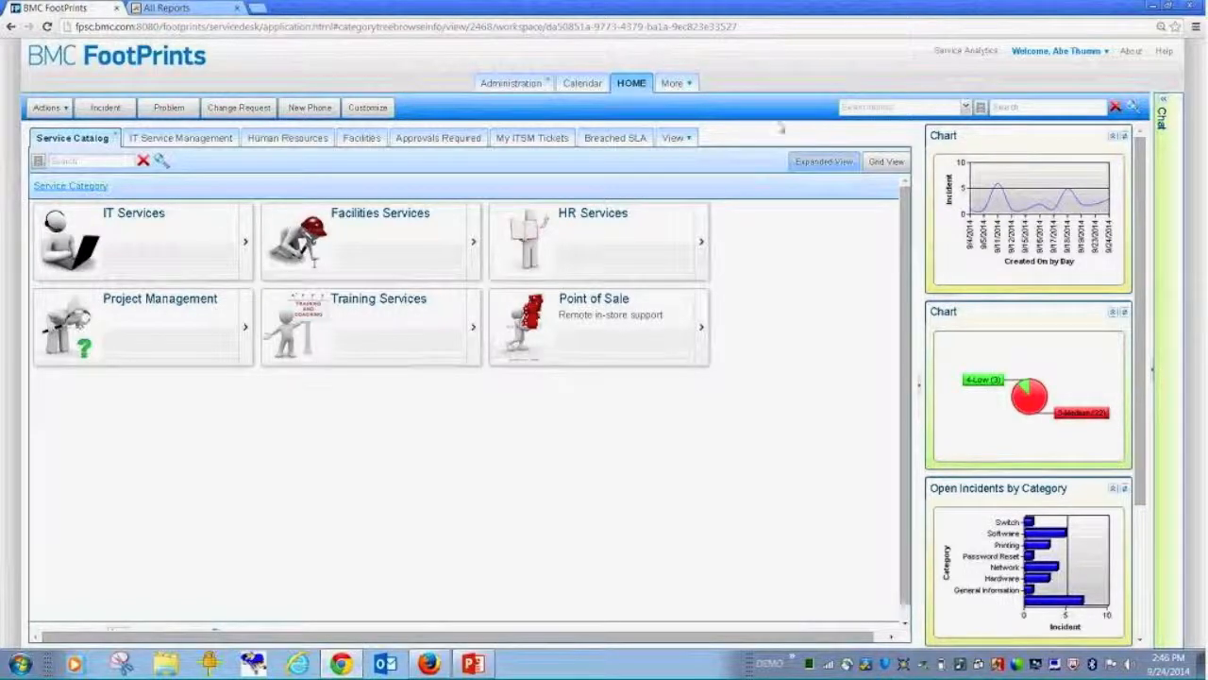
- View My ITSM Tickets, the Service Catalog, then the IT Service Management ticket list
click(531, 136)
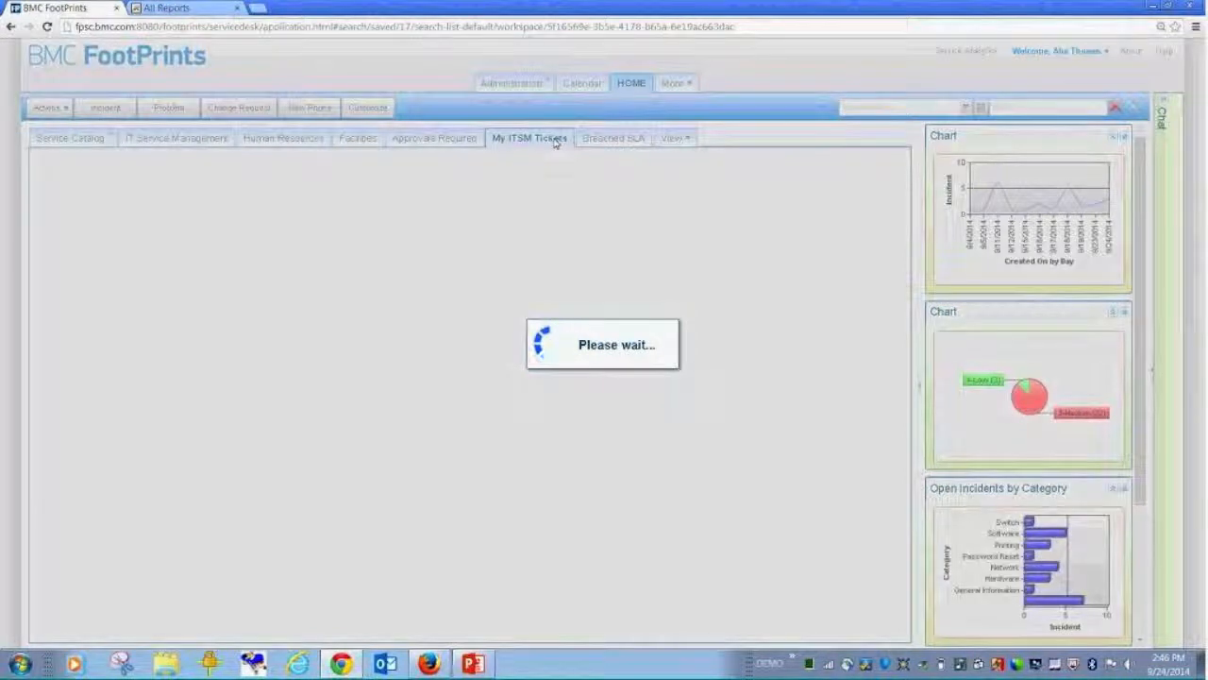
click(528, 138)
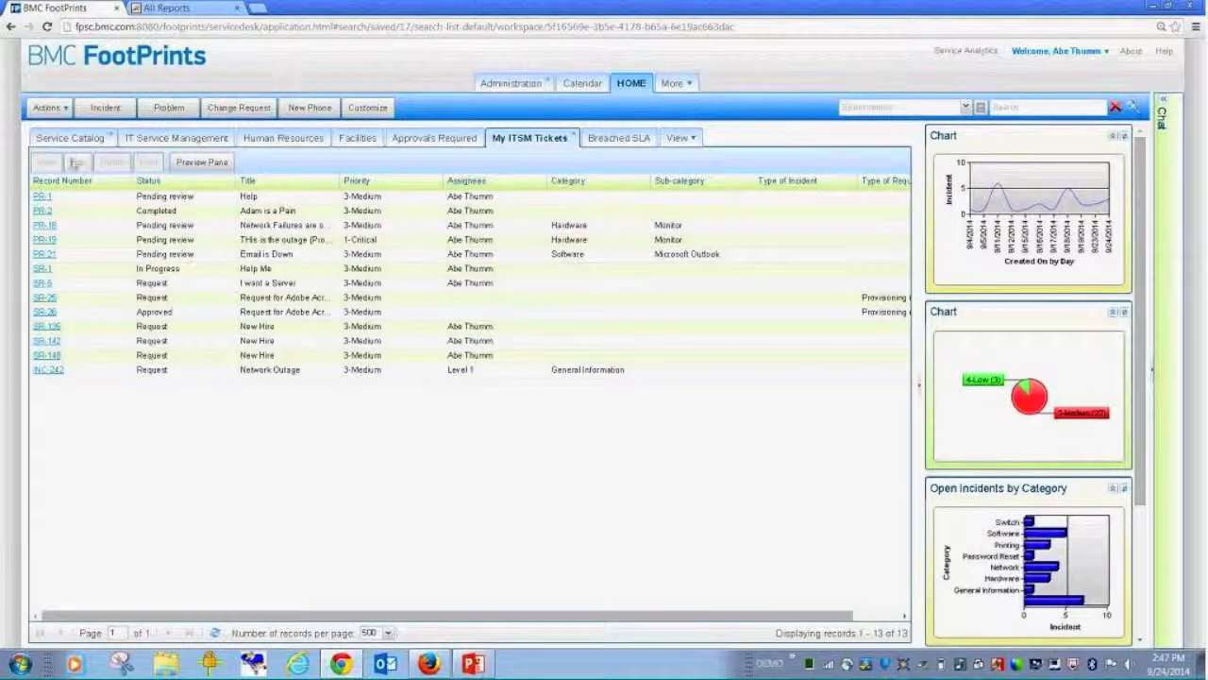
click(72, 136)
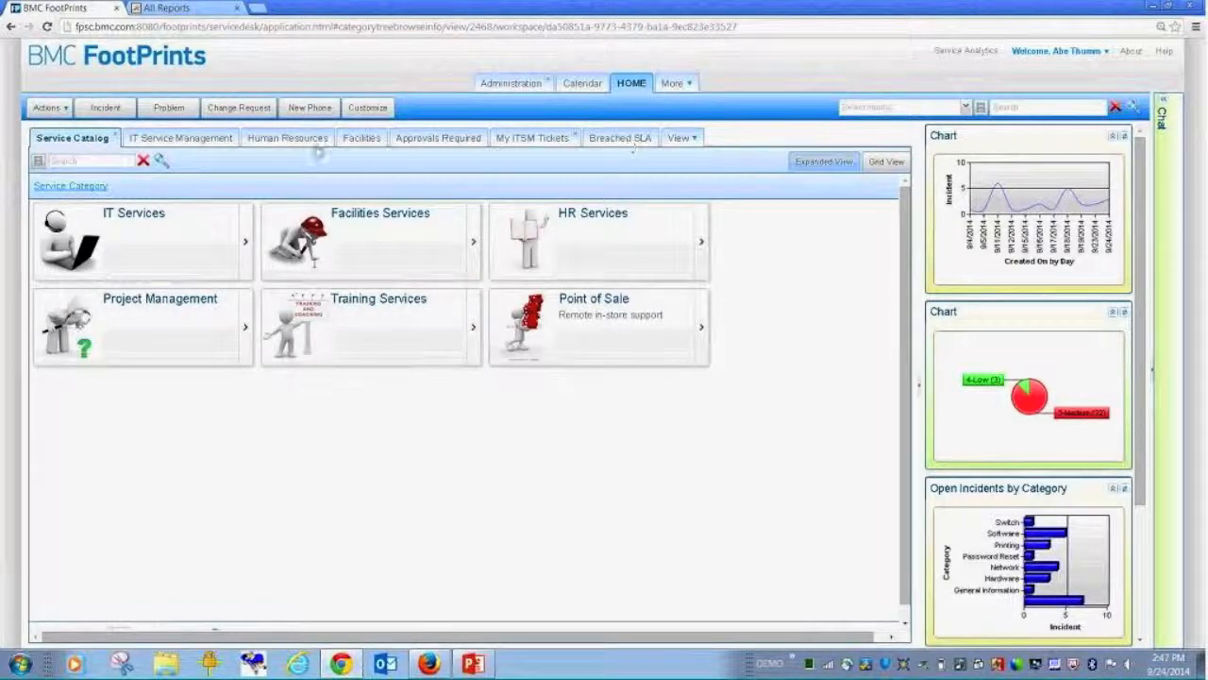
click(179, 138)
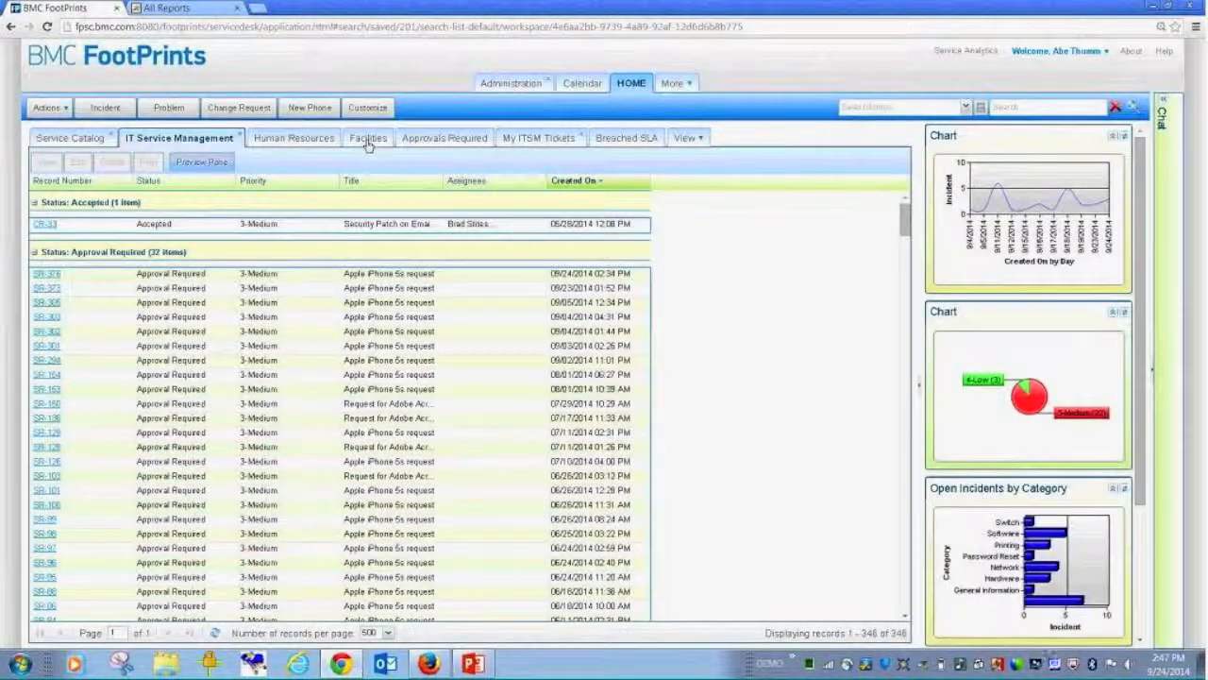
- Show the Facilities ticket list and bring up the View menu
click(366, 138)
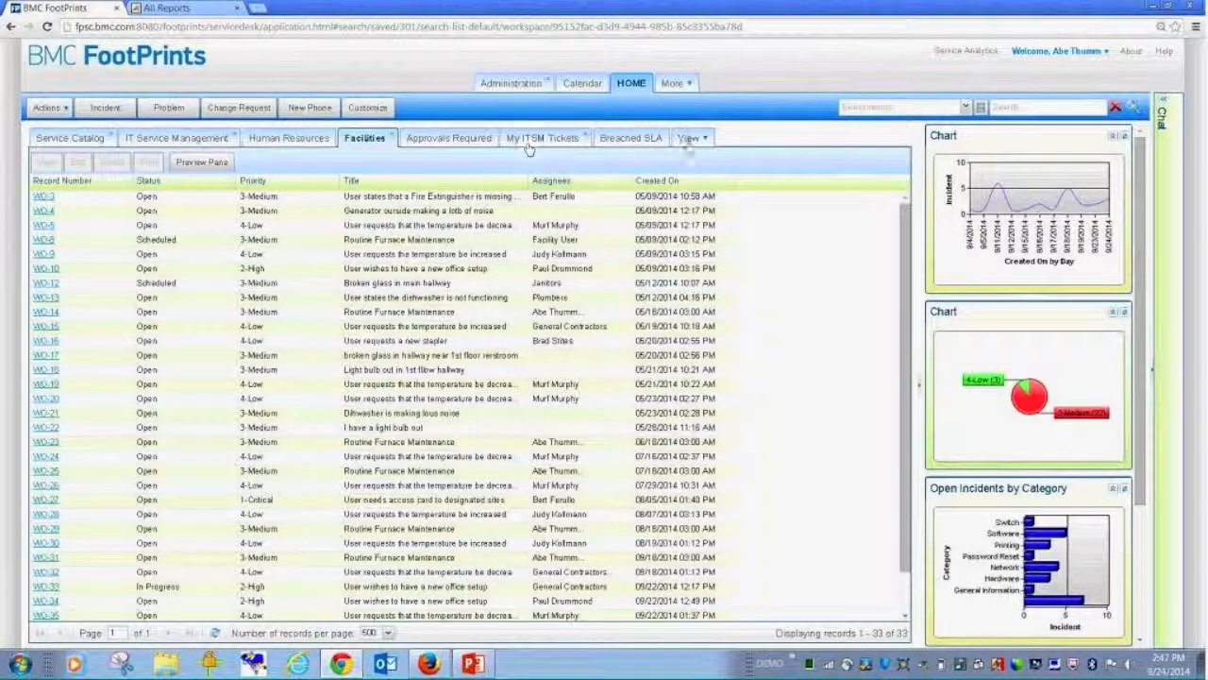
click(690, 138)
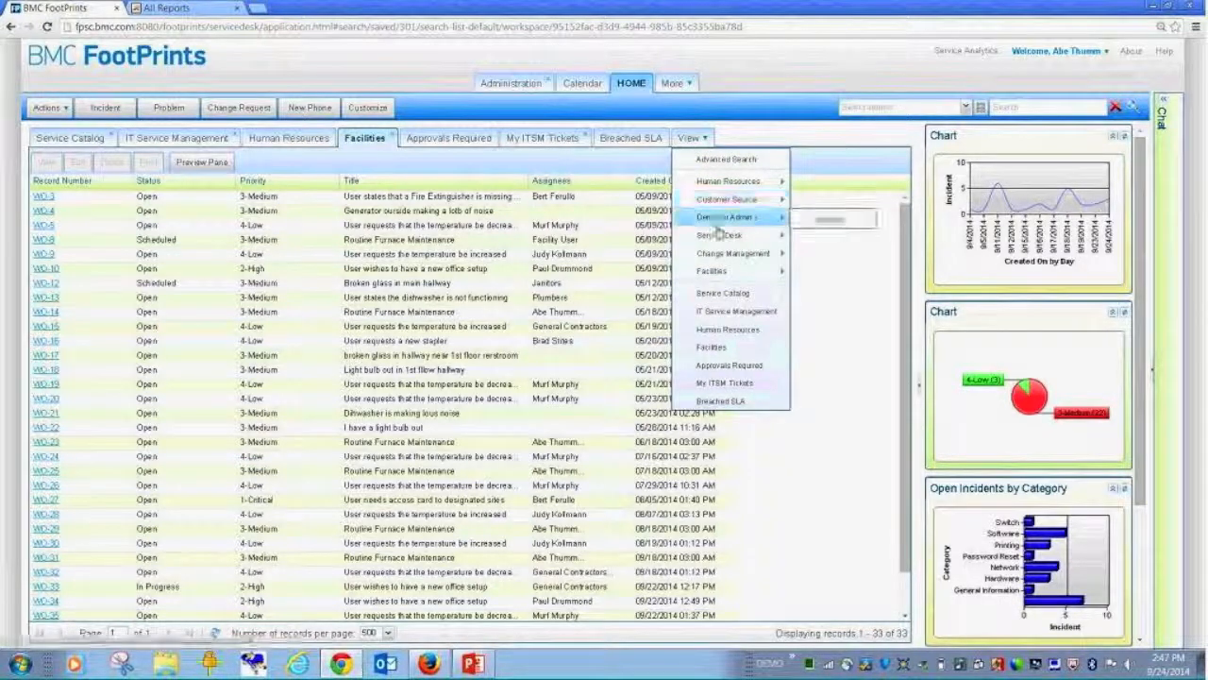
mouse_move(721, 234)
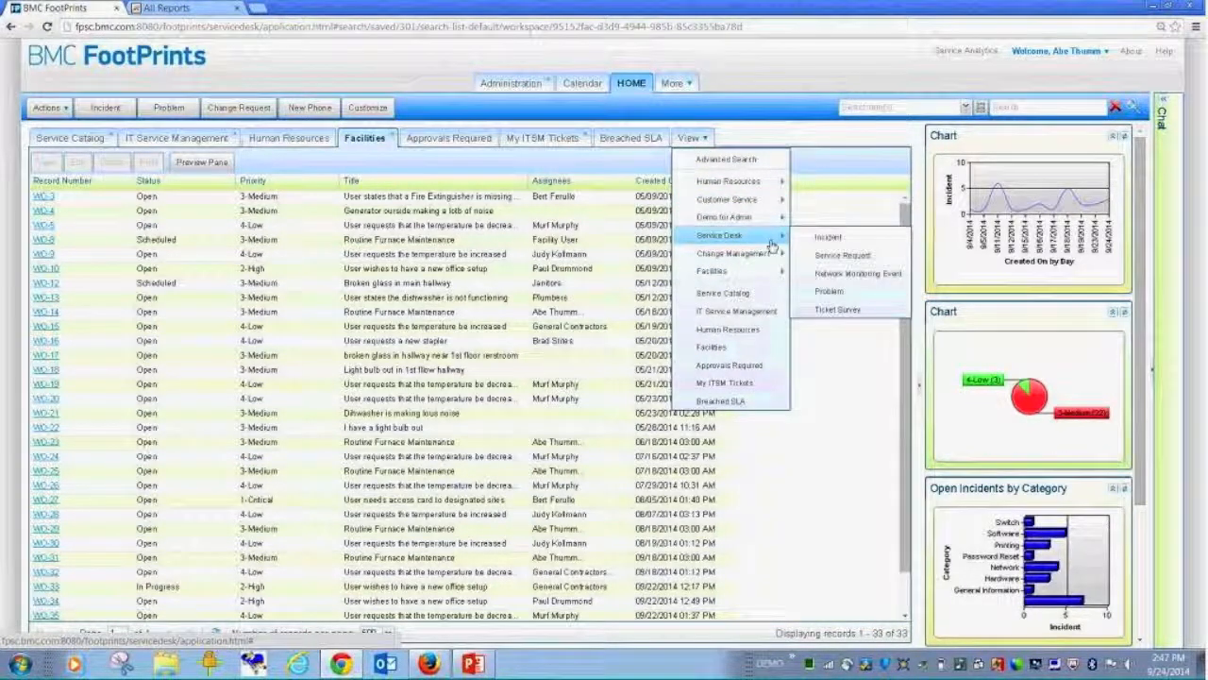
mouse_move(727, 200)
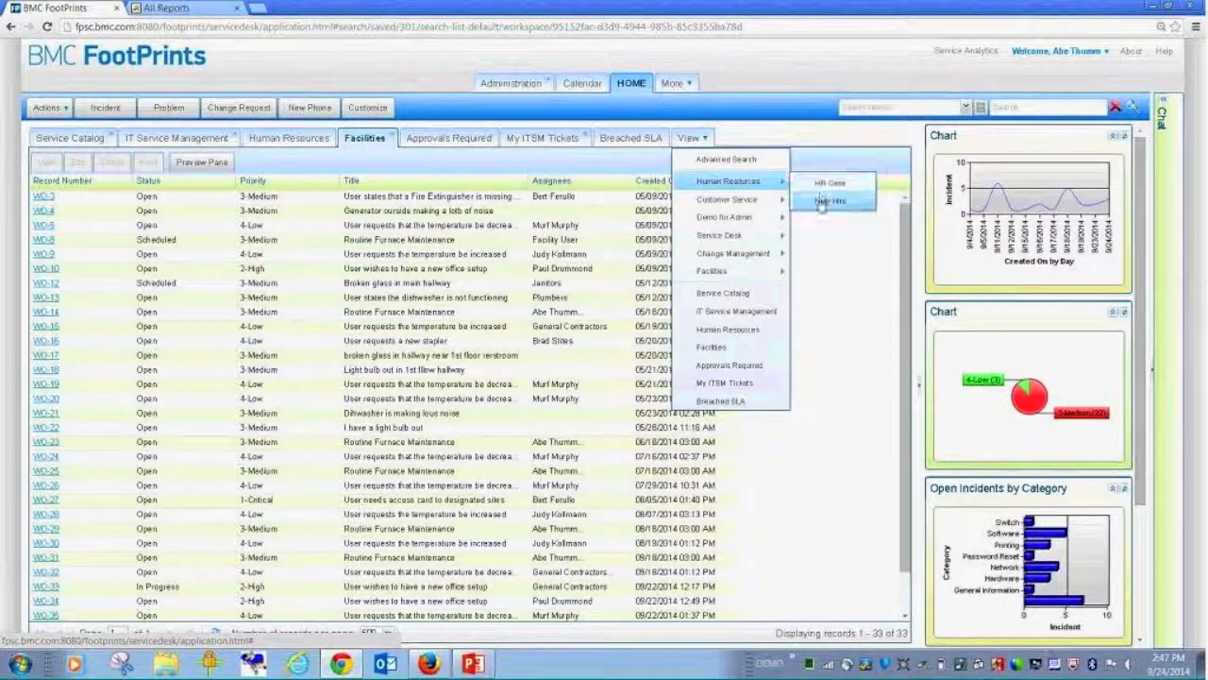
- Choose the Human Resources New Hire view listing its 24 records
click(824, 200)
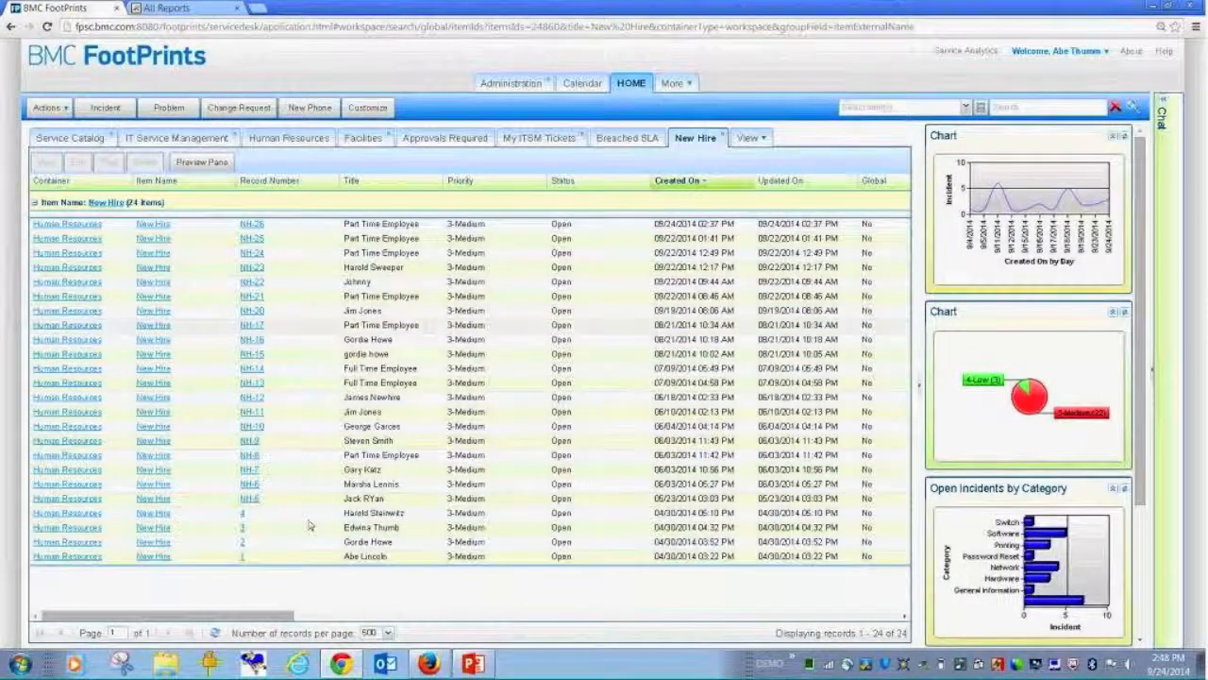
mouse_move(291, 381)
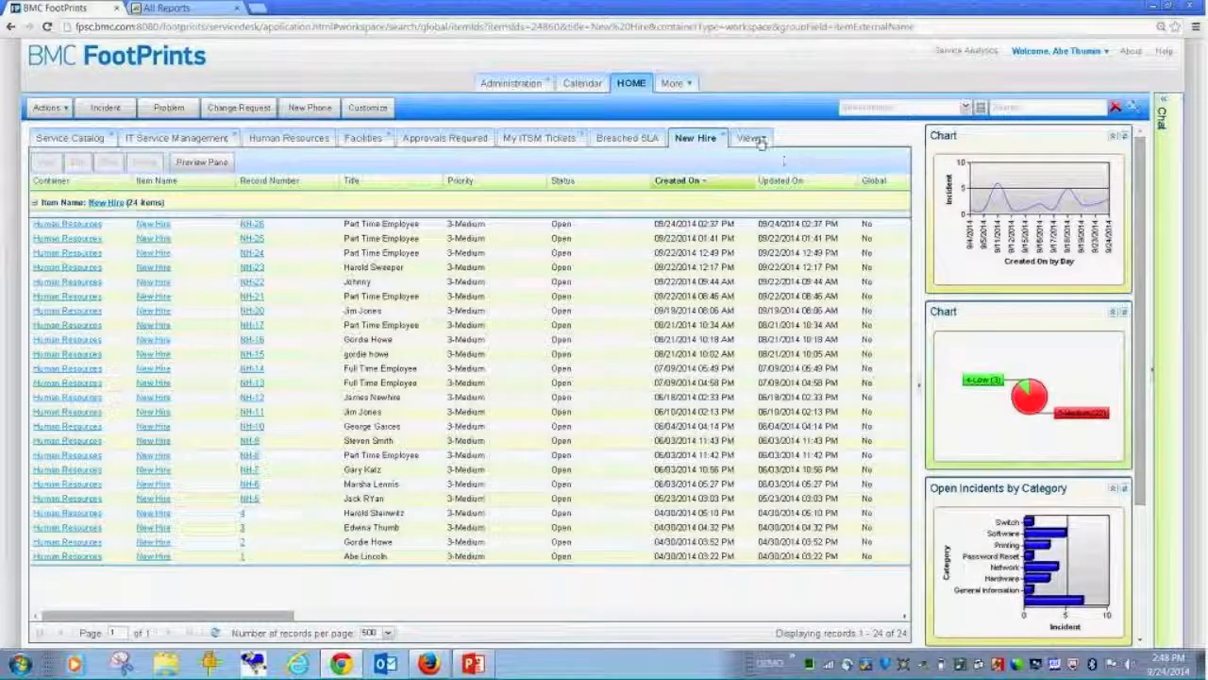
click(752, 137)
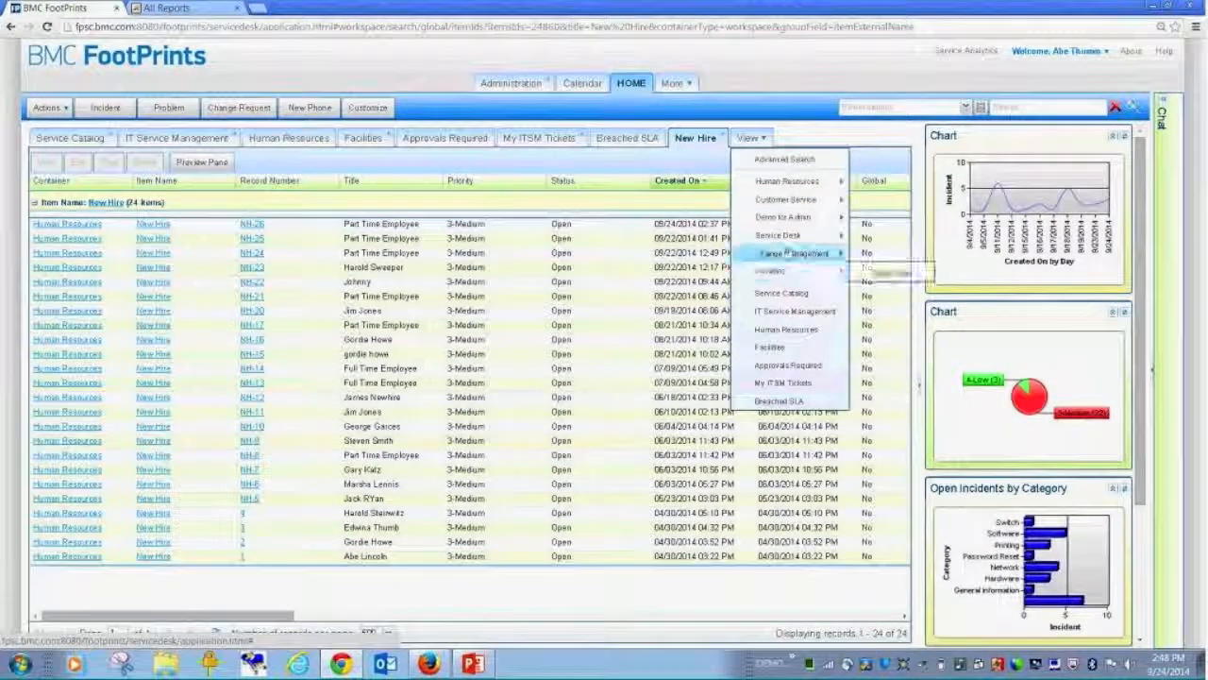
click(793, 253)
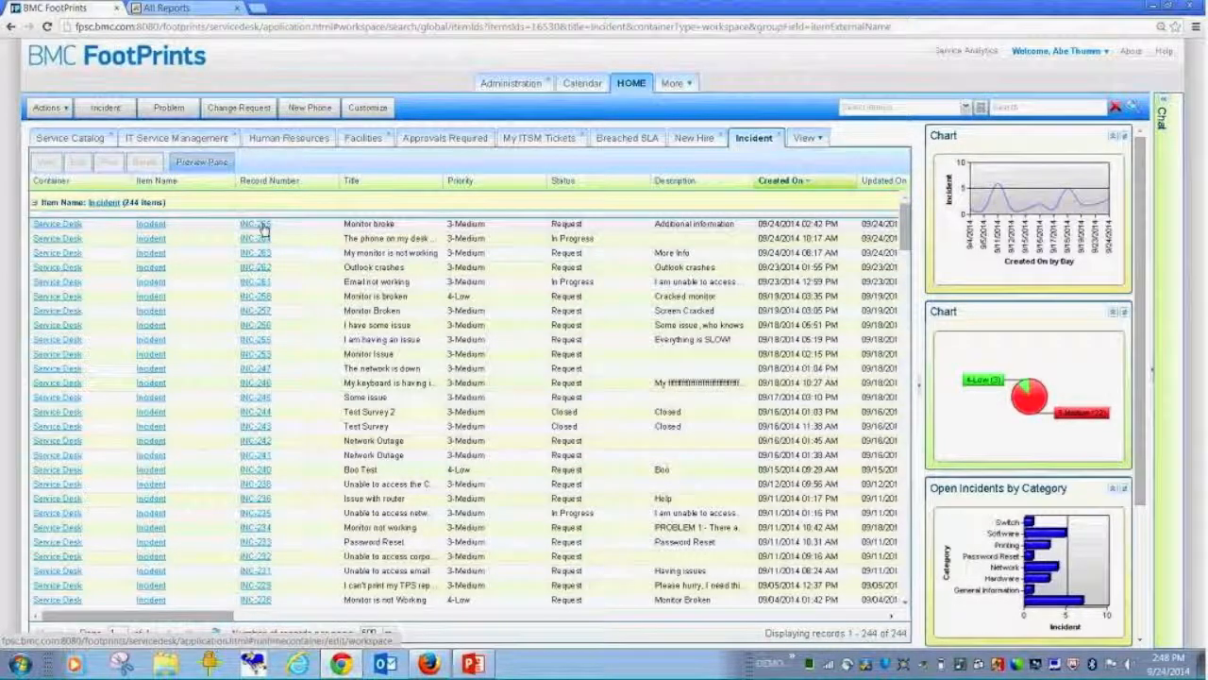
click(254, 223)
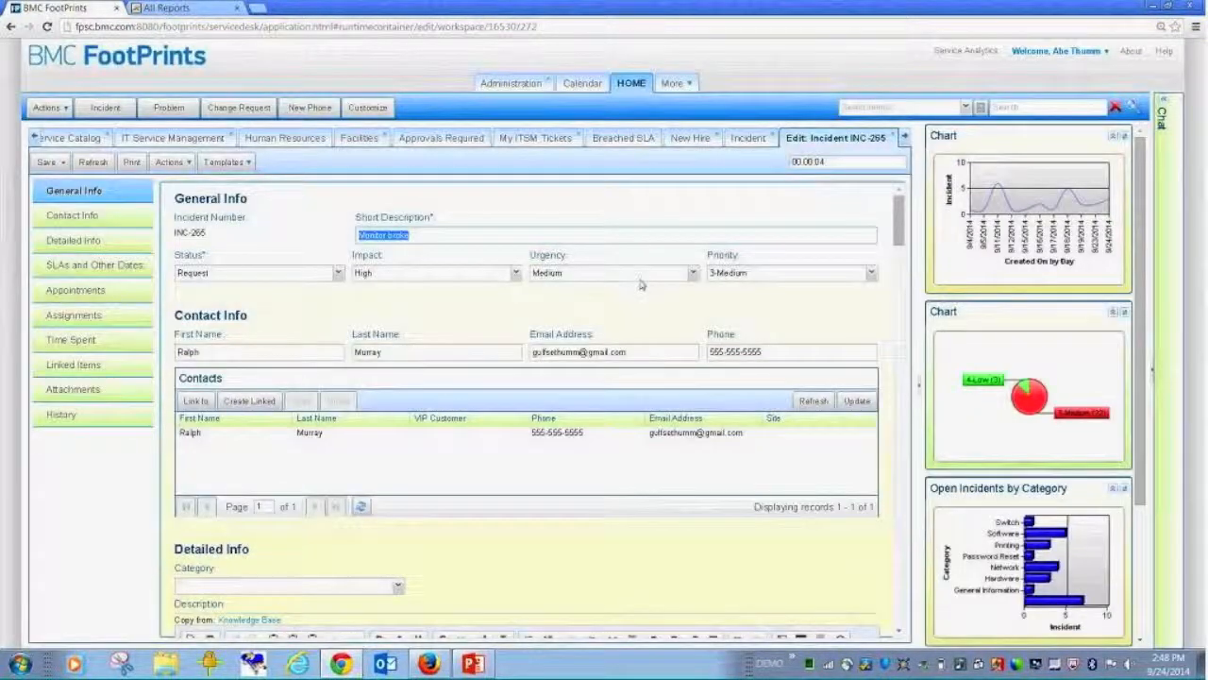
- Navigate via Contact Info and Appointments to SLAs and Other Dates, selecting a pending work target
click(75, 215)
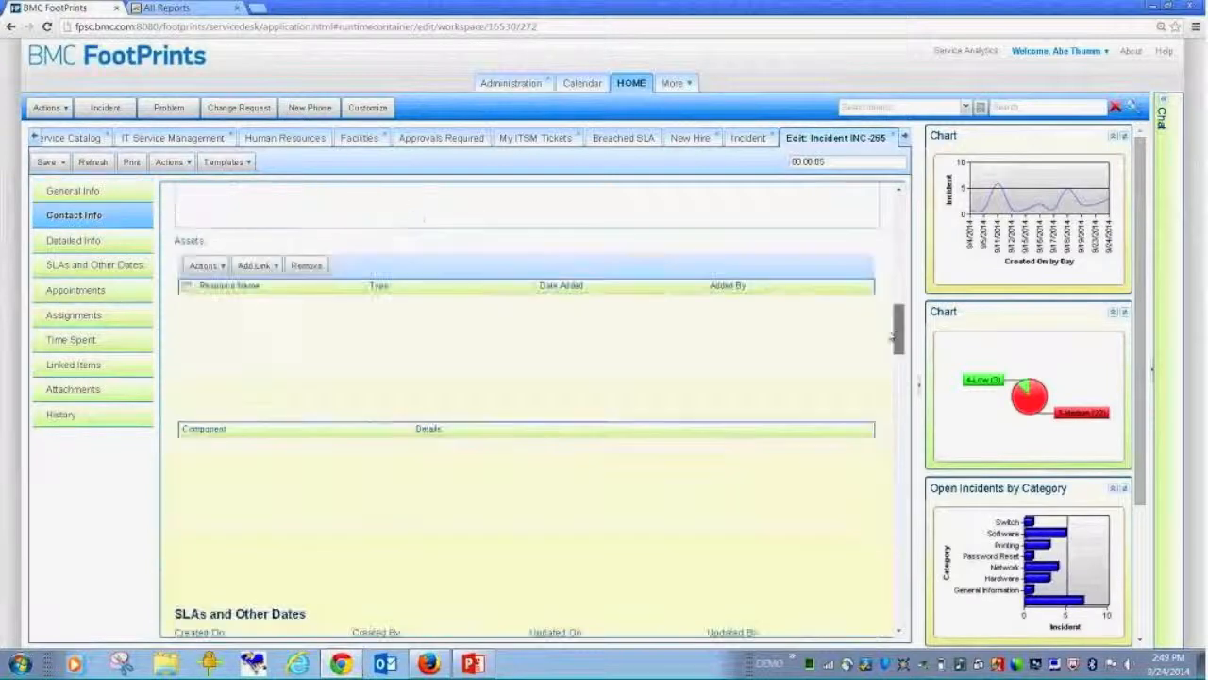
click(76, 291)
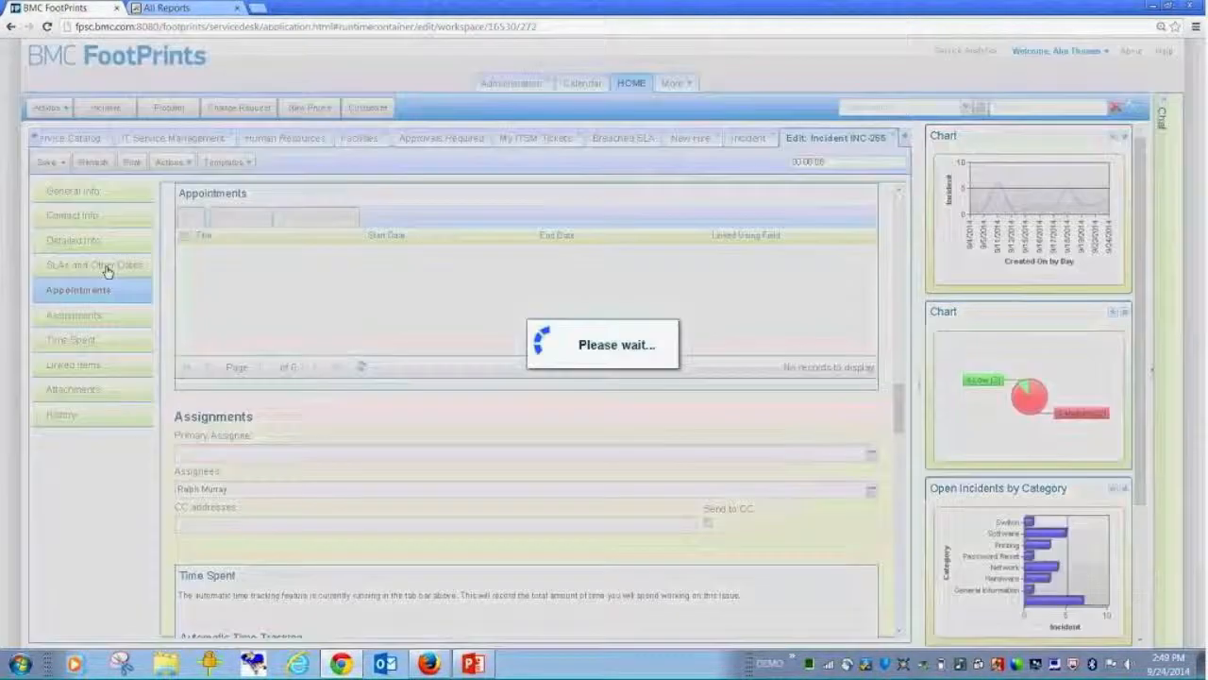
click(92, 264)
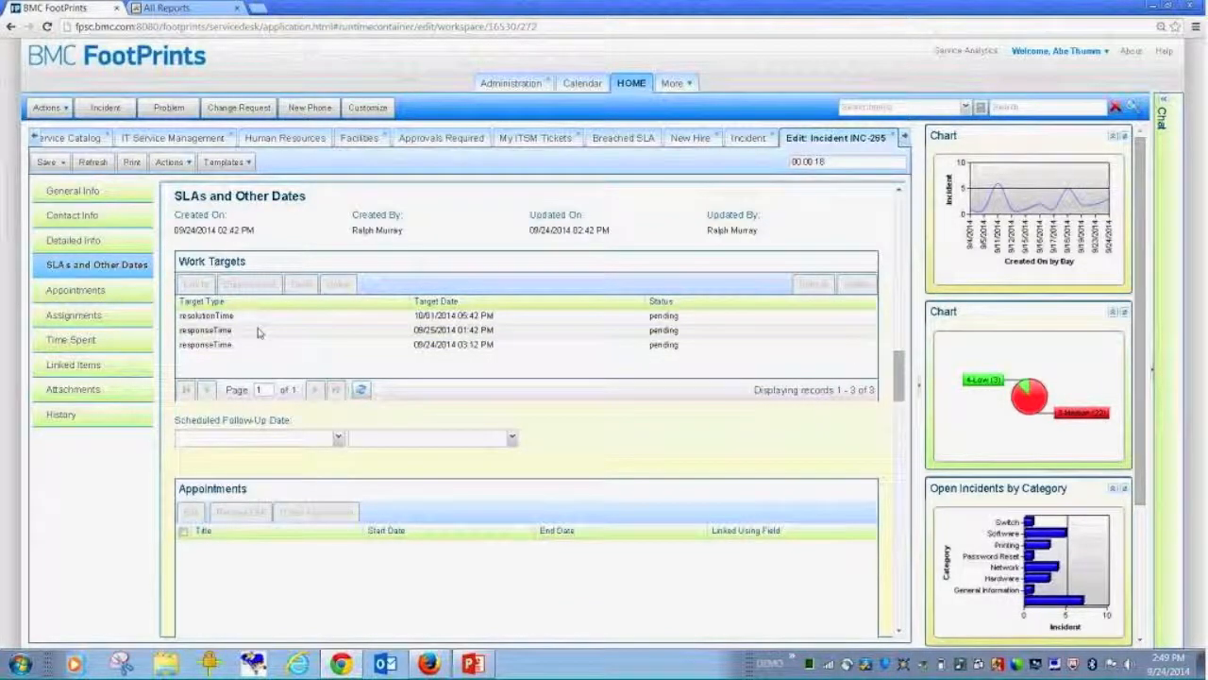
click(206, 316)
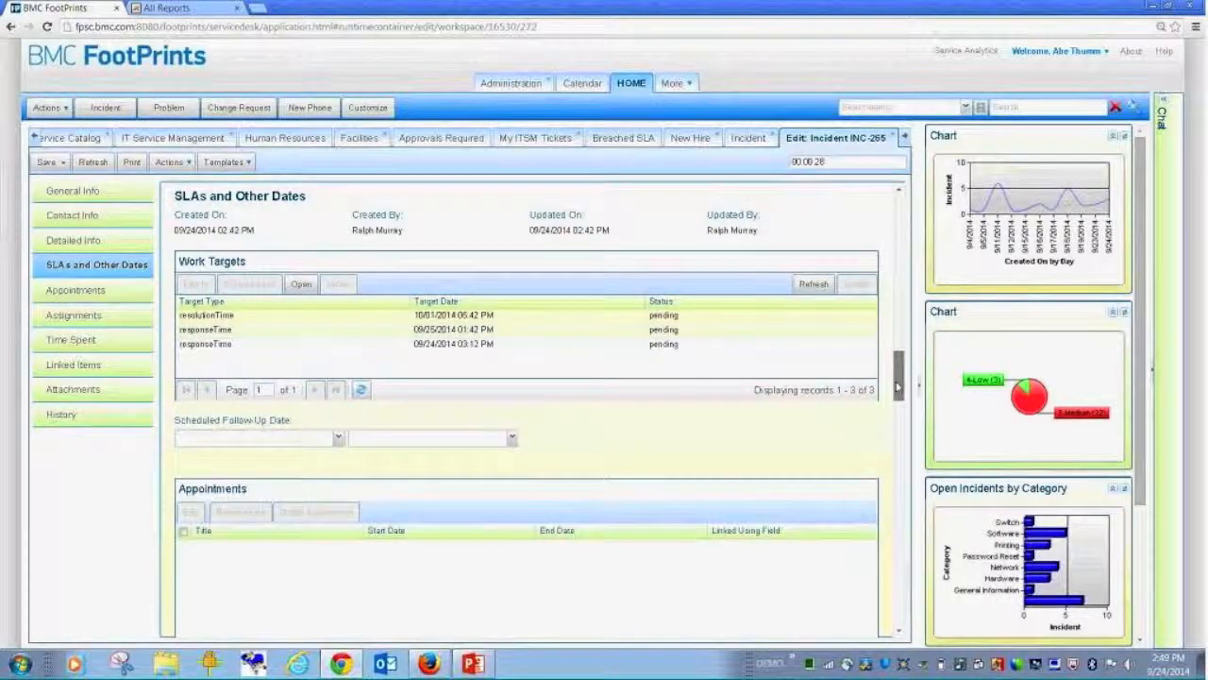
- From INC-265's Appointments, choose a follow-up time and start a new appointment
click(336, 256)
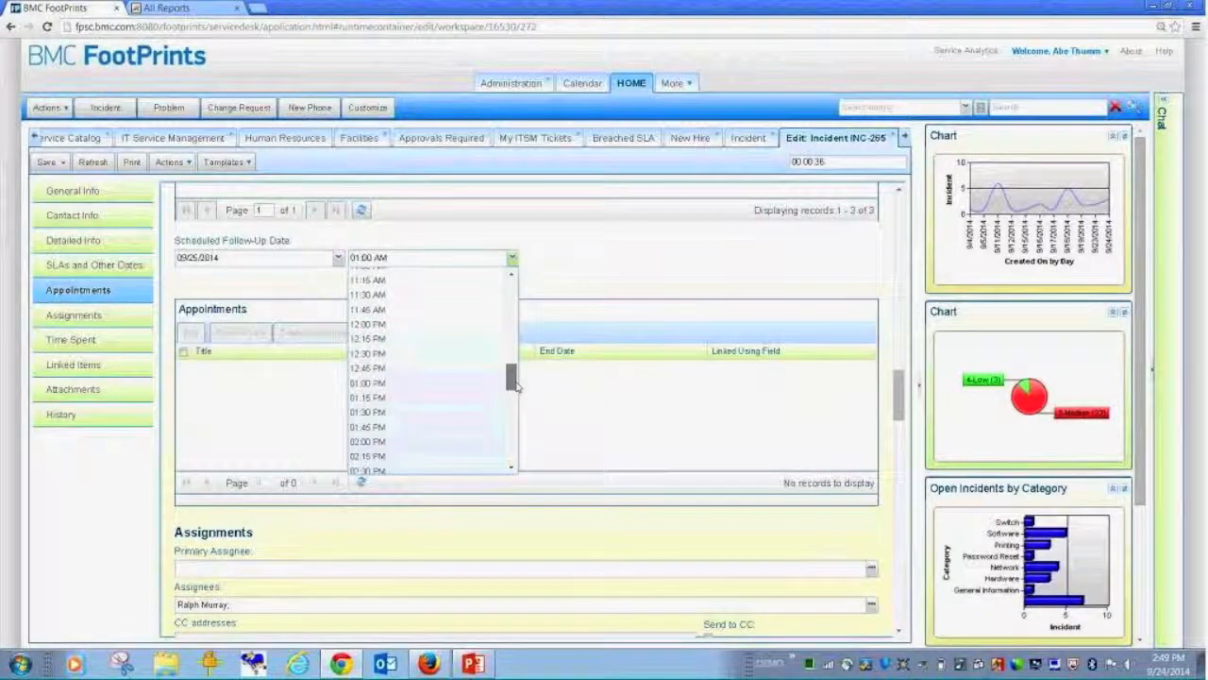
click(366, 443)
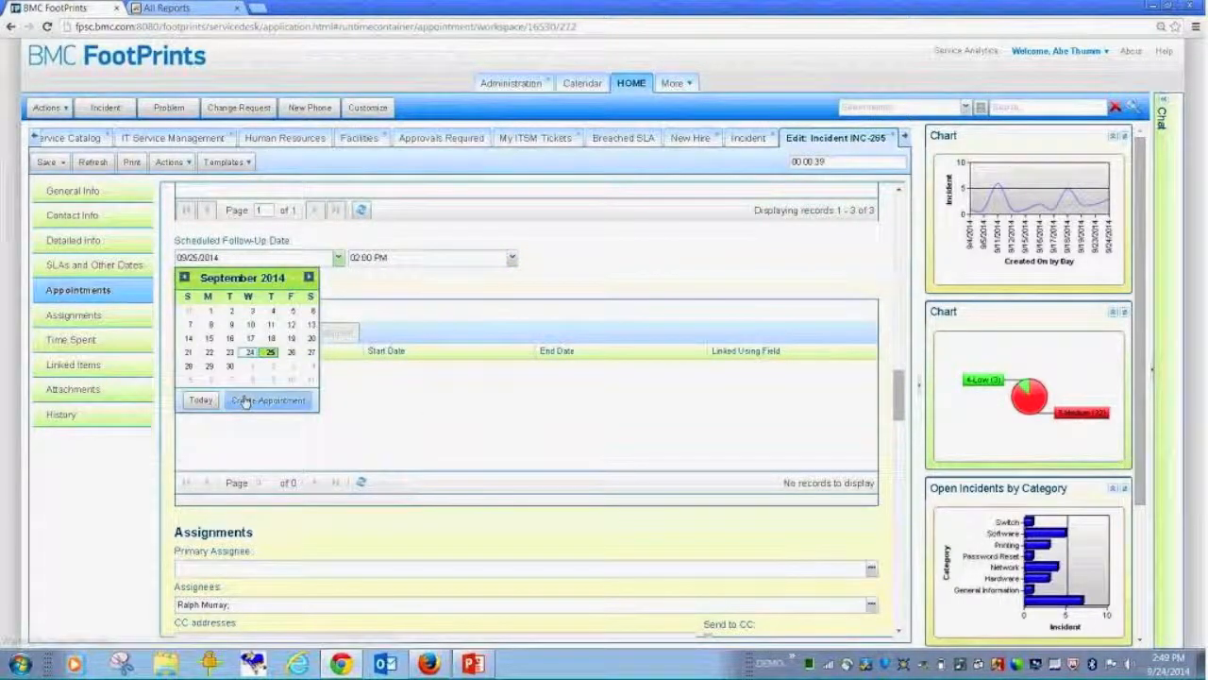
click(268, 400)
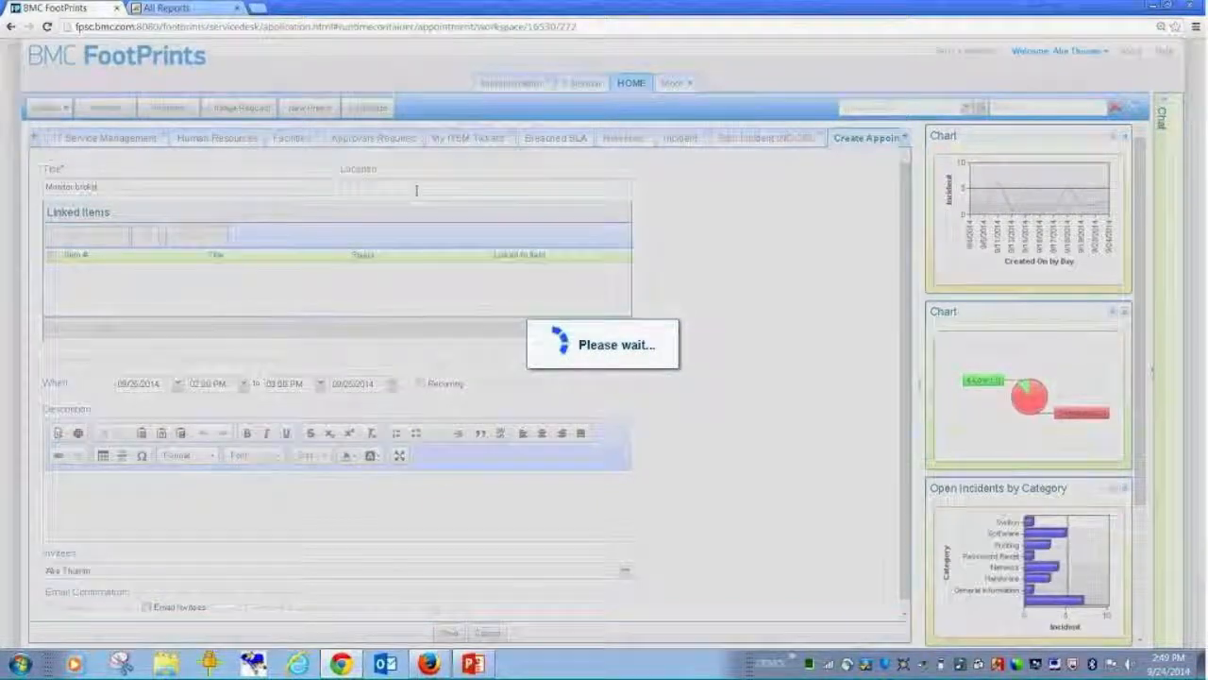
- Save the Monitor broke appointment with location 'Your Desk' and Email Invitees enabled
text(Your Desk)
text(Going to bring you a new monitor)
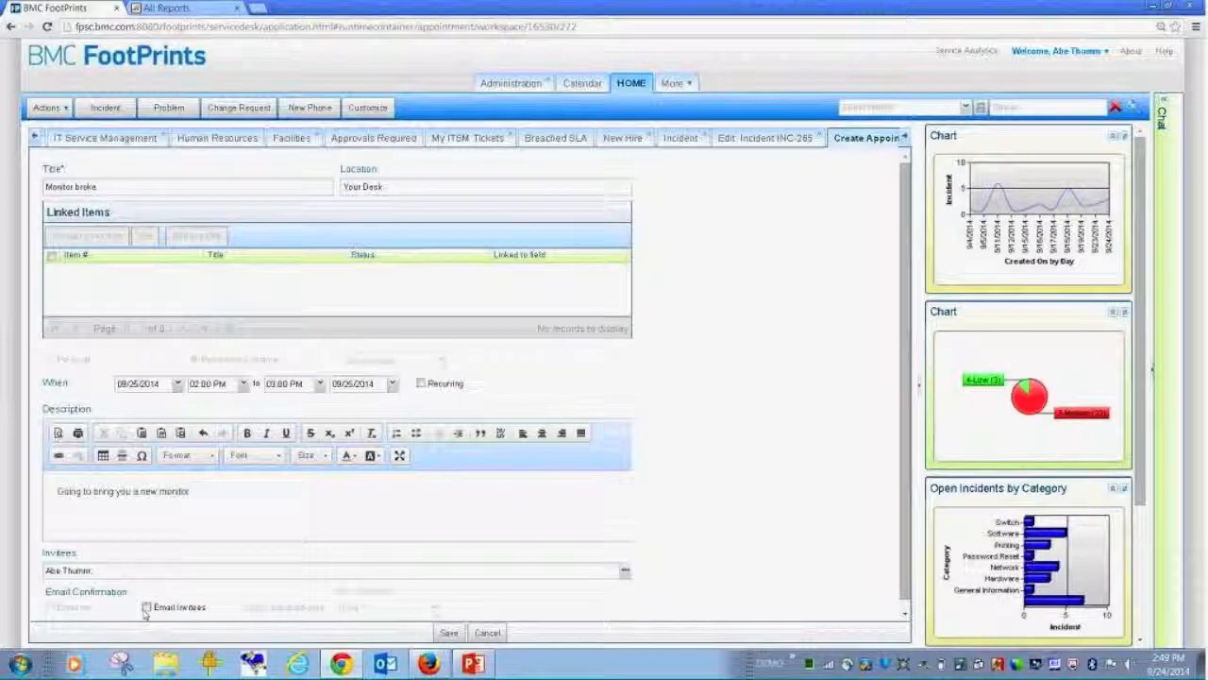
click(148, 608)
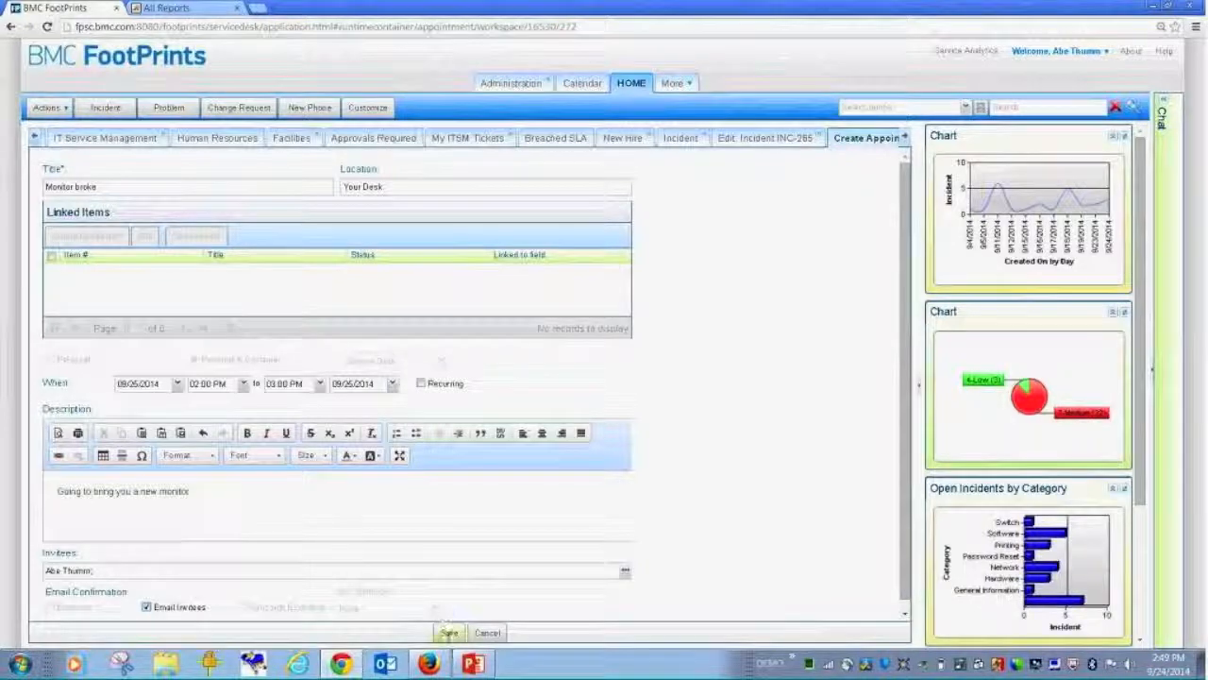
click(450, 633)
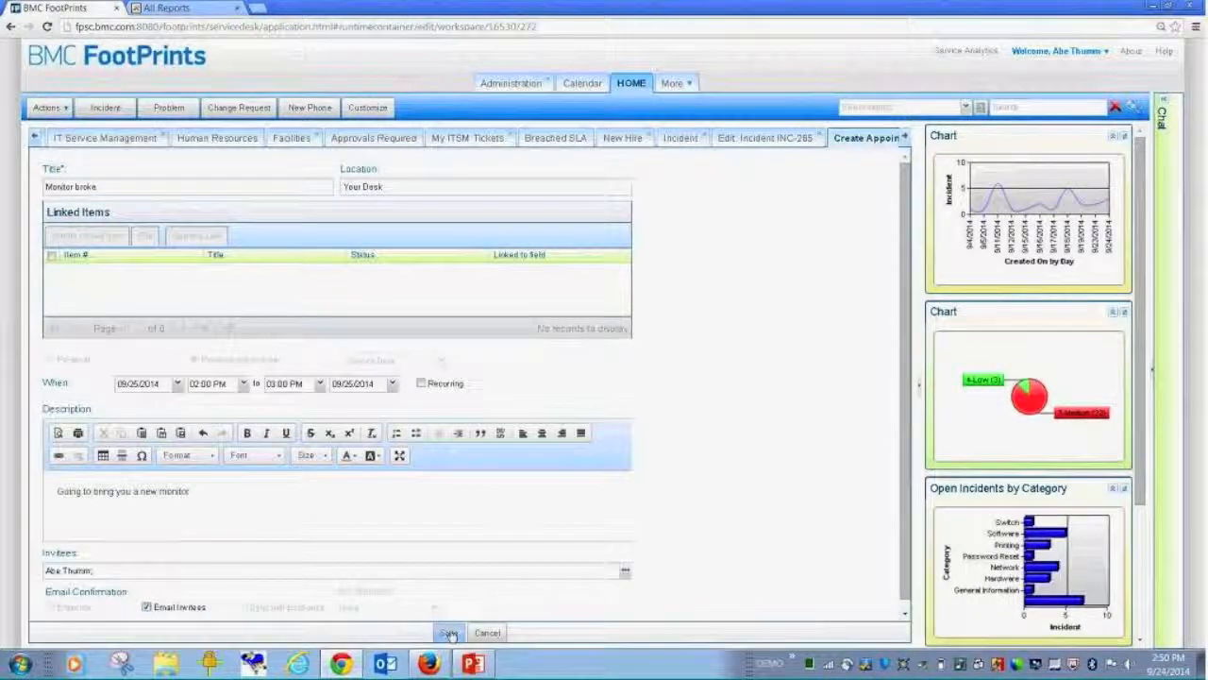
click(450, 633)
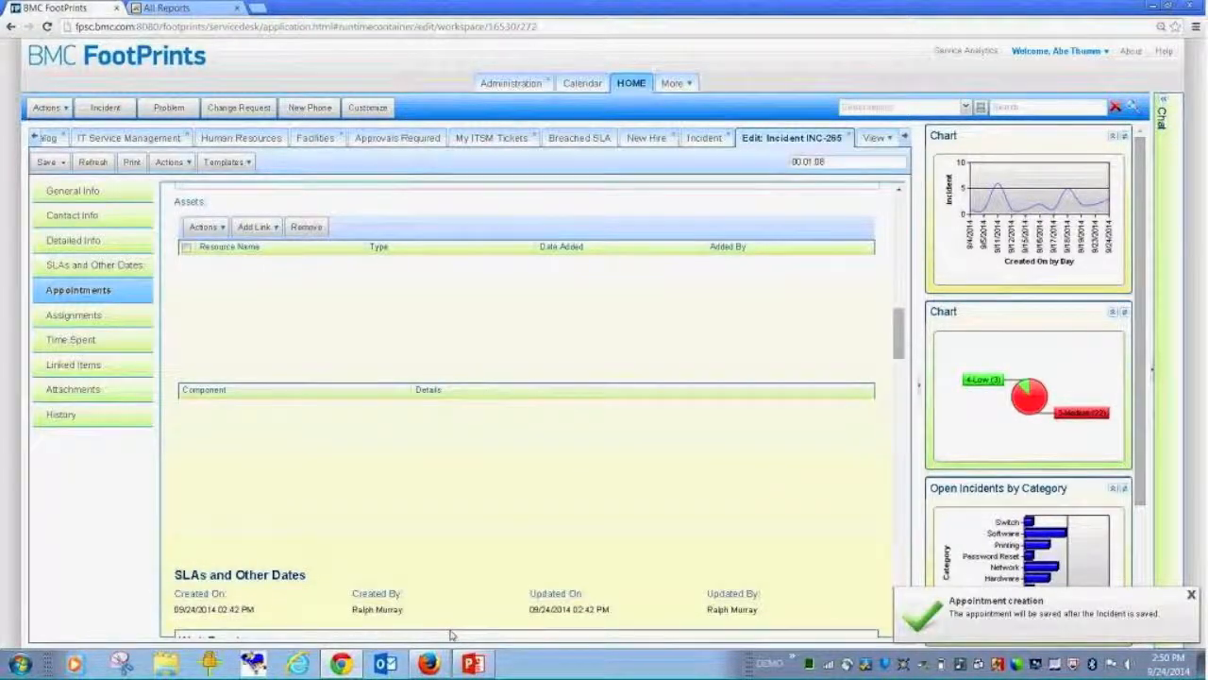
- Show INC-265's Appointments listing Monitor broke, 09/26/2014 2:00–3:00 PM
click(73, 313)
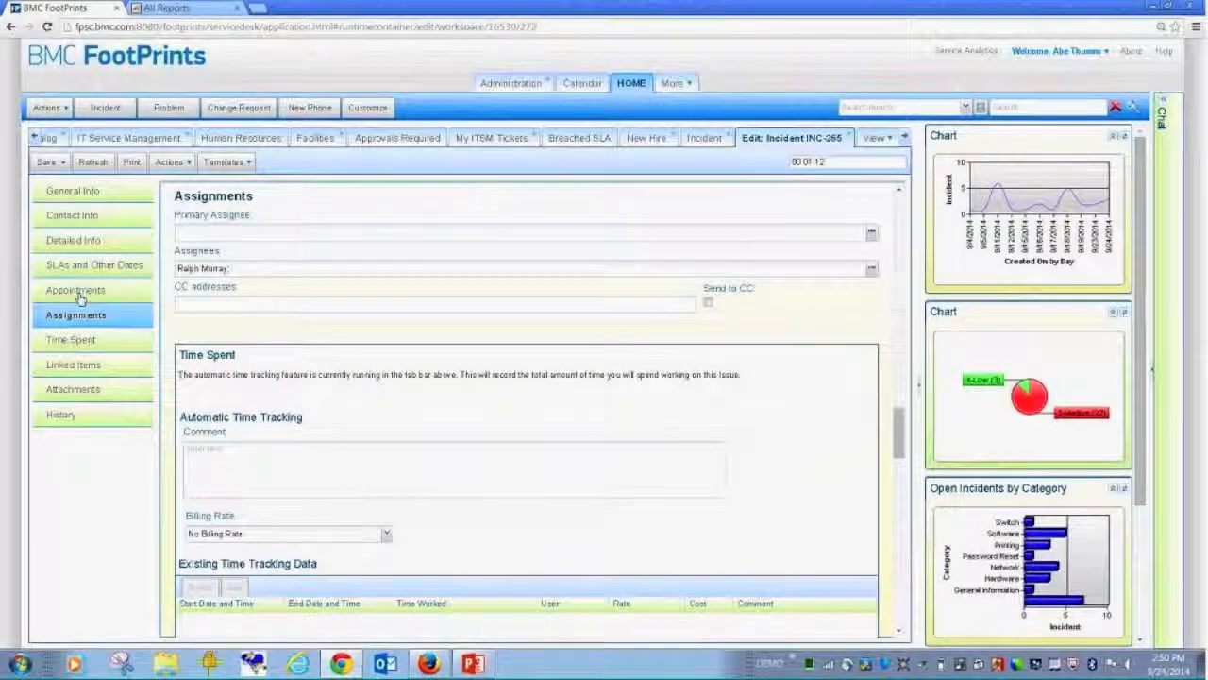
click(75, 290)
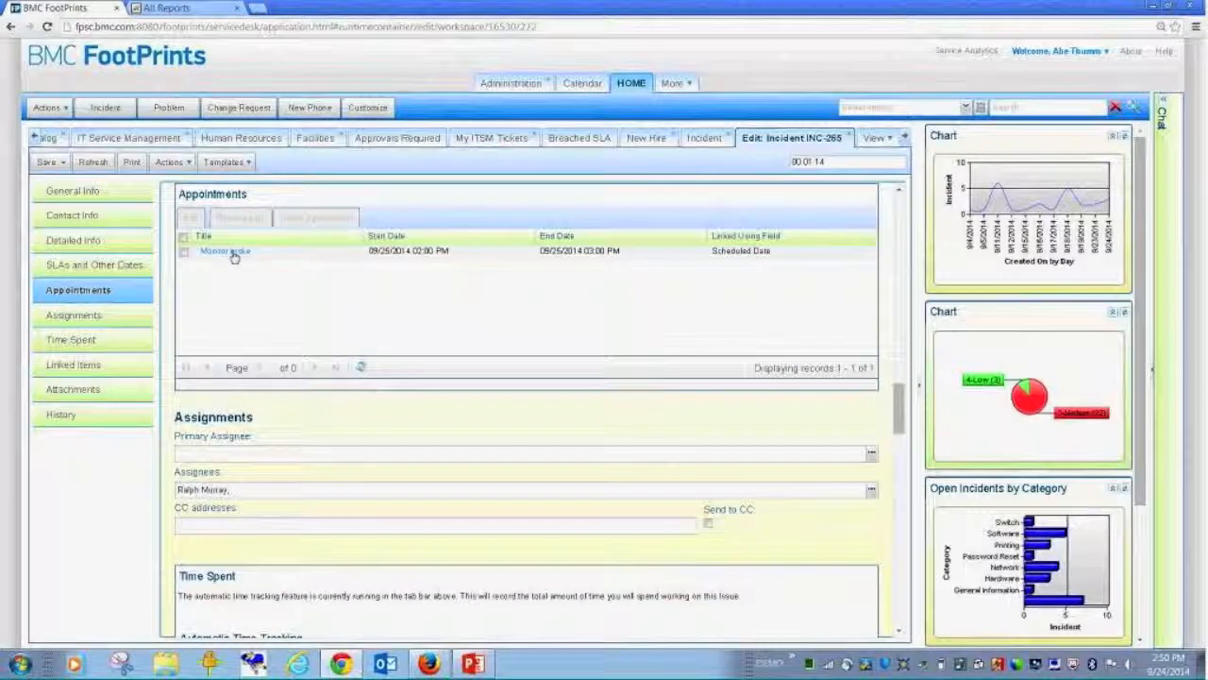